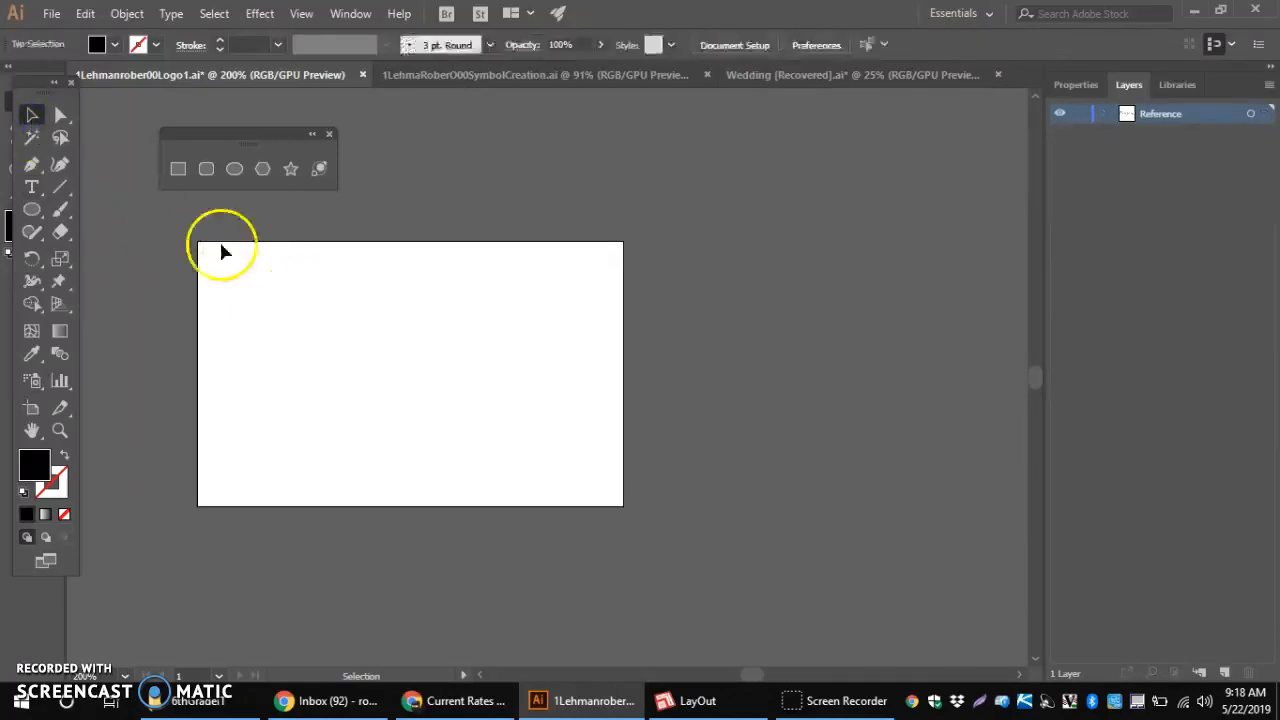
# Select the Type Tool to add text to the artboard.
pyautogui.click(32, 187)
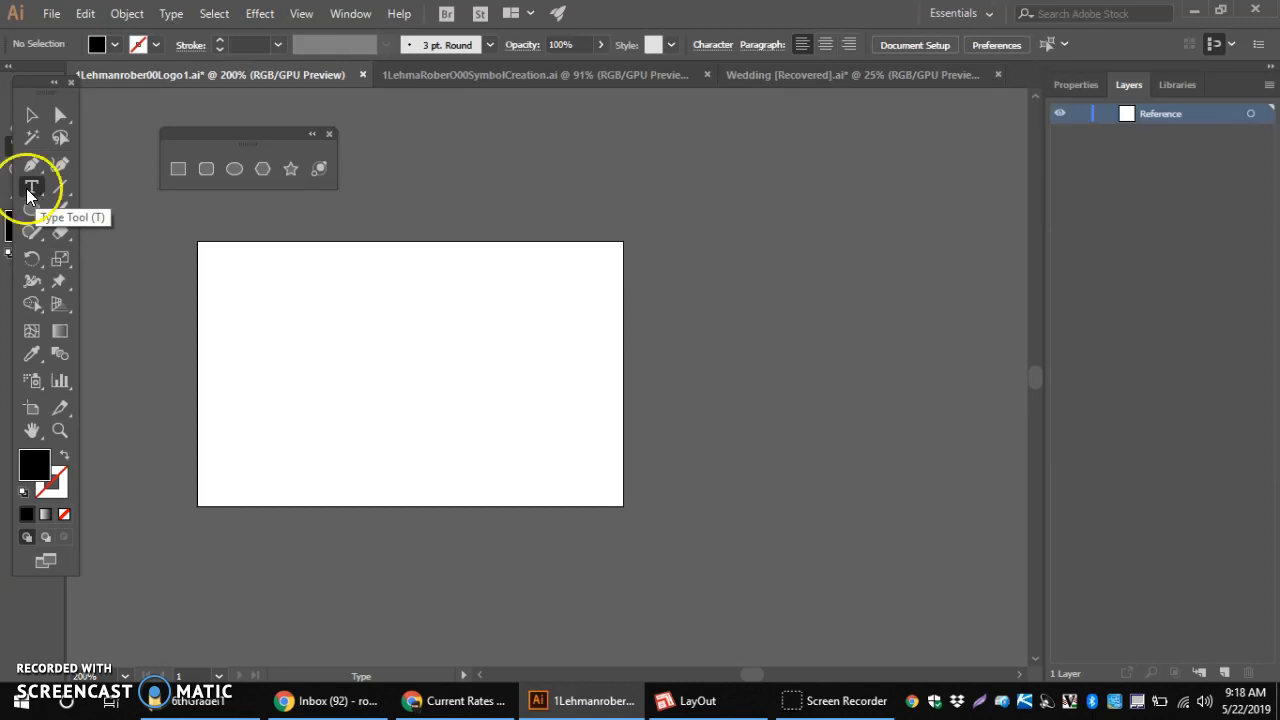
pyautogui.moveTo(30, 190)
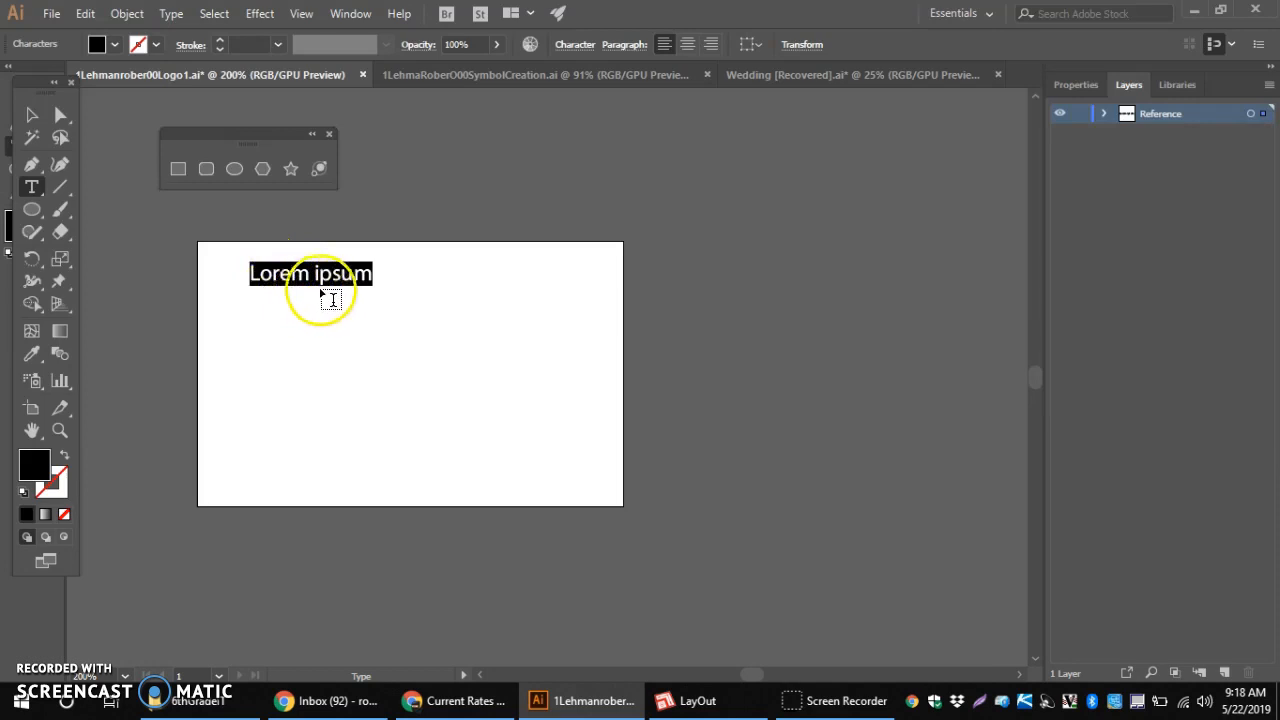
# Type 'Rogers' near the top-left of the artboard.
pyautogui.write('Ro')
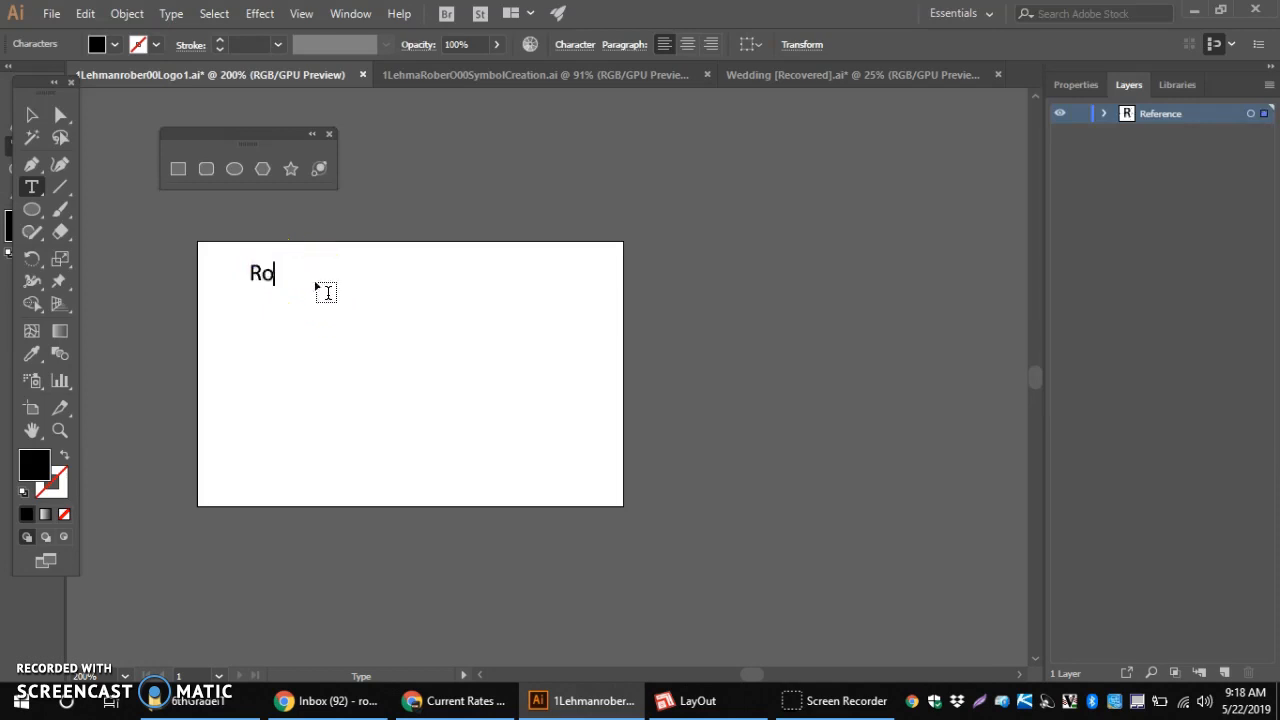
pyautogui.write('ge')
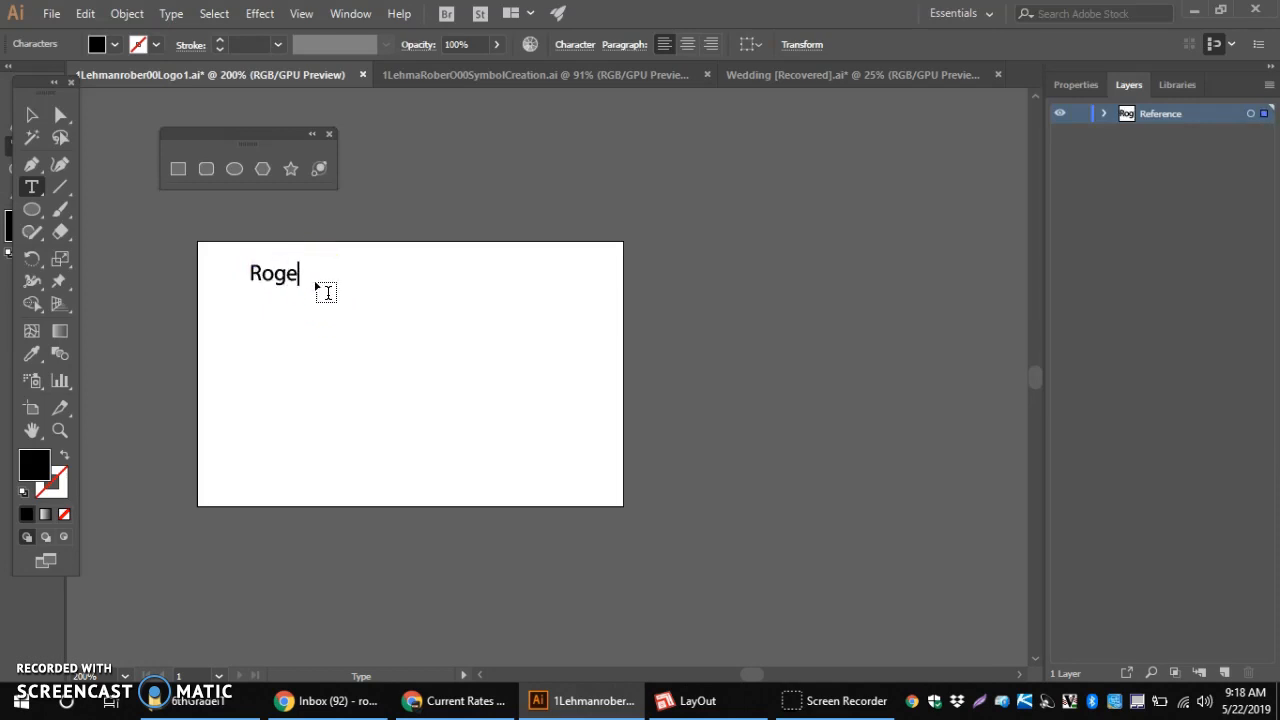
pyautogui.write('rs')
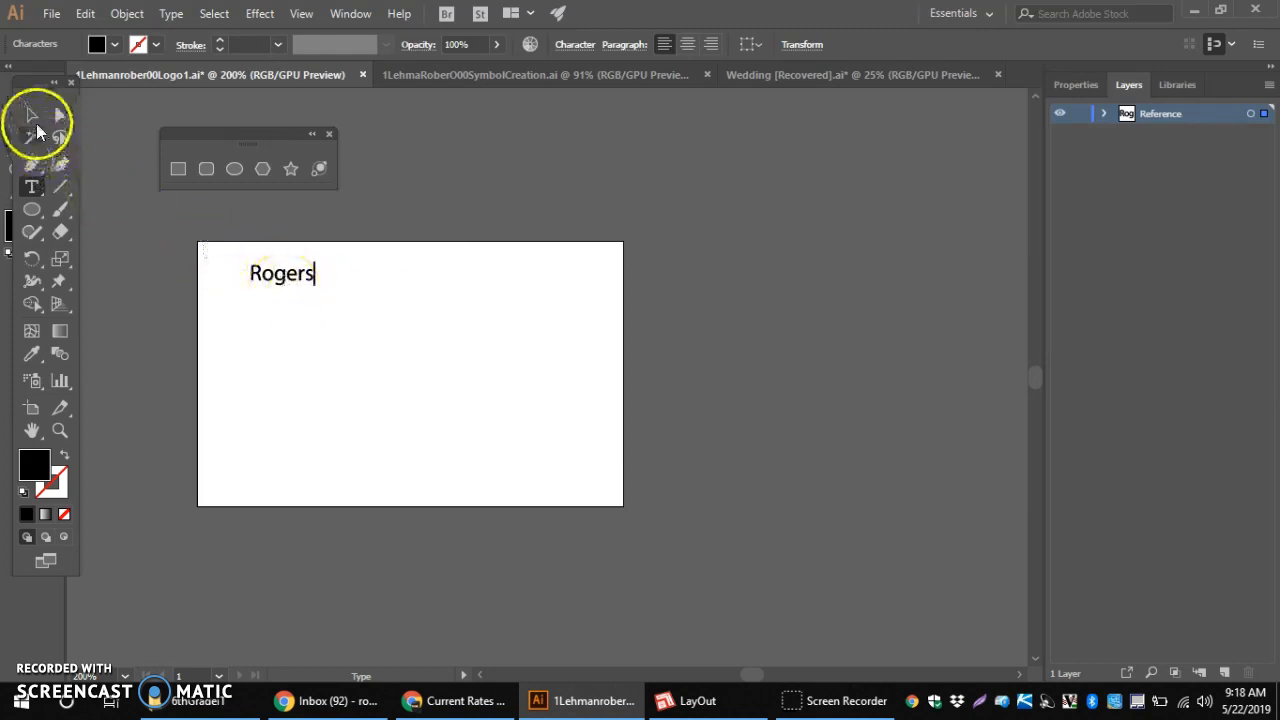
# Fix the typing mistakes so the word reads 'Rogers'.
pyautogui.click(31, 114)
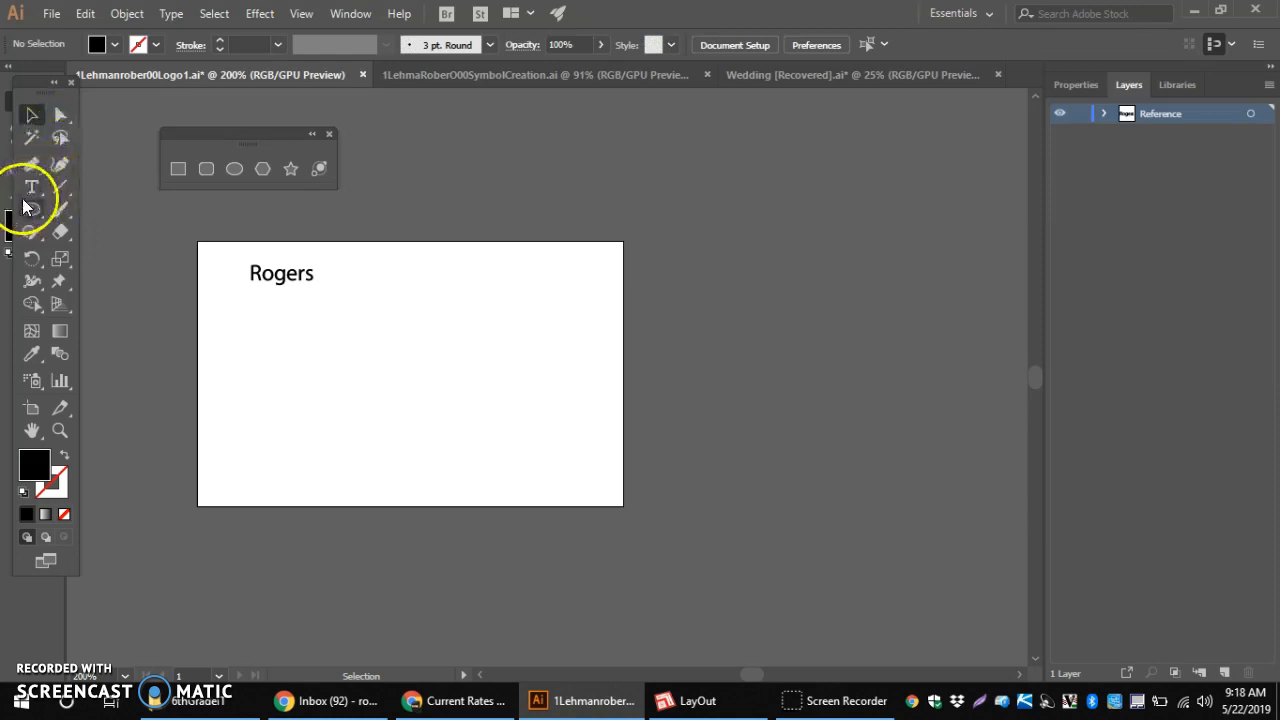
pyautogui.click(31, 187)
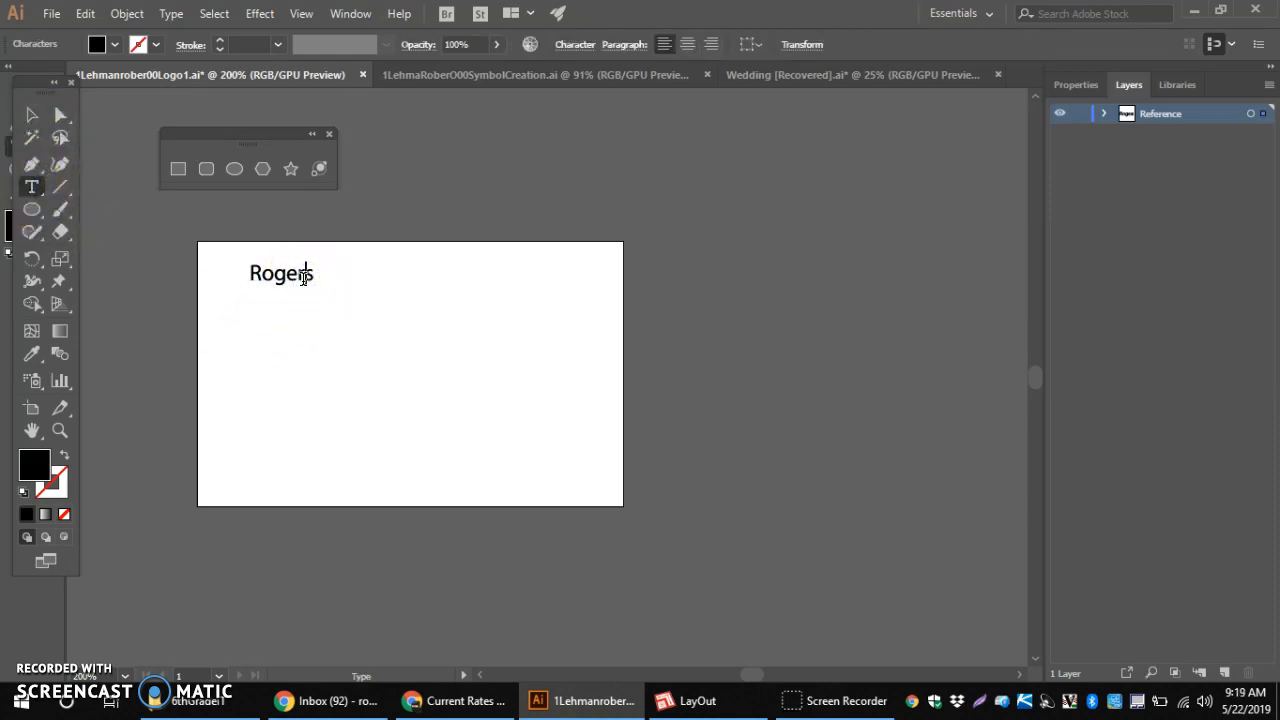
pyautogui.press('BackSpace')
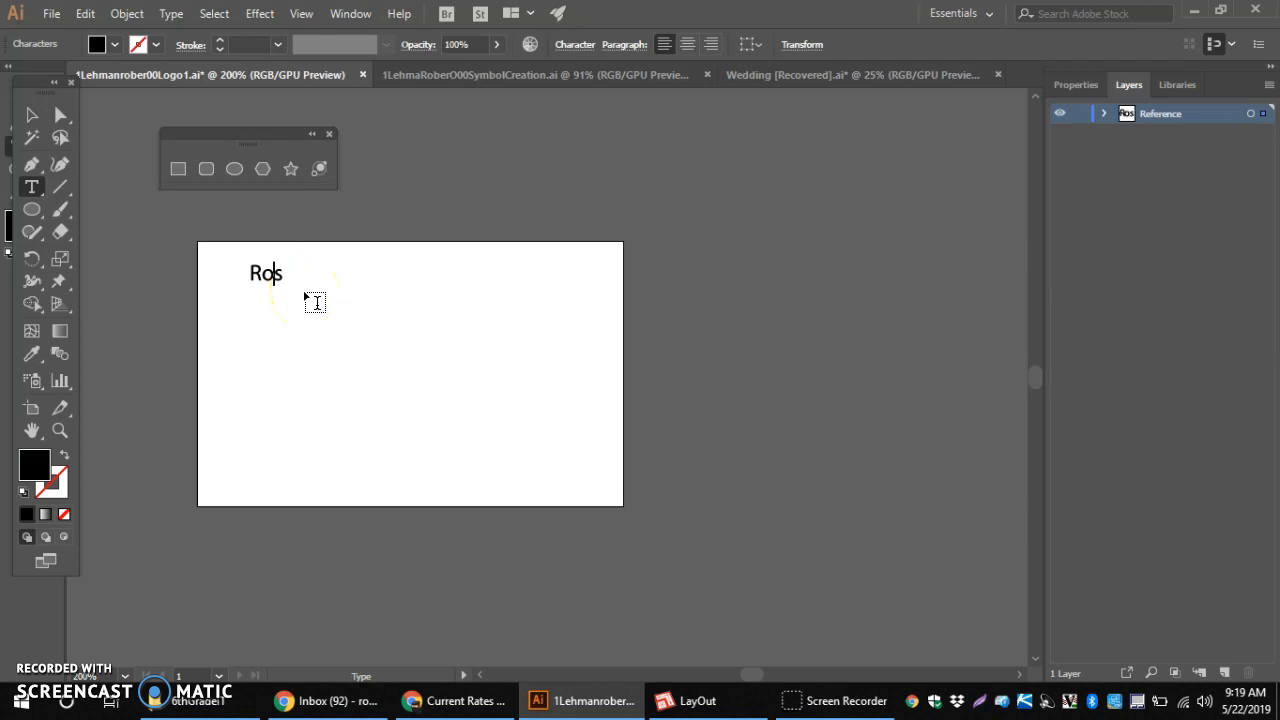
pyautogui.write('gerss')
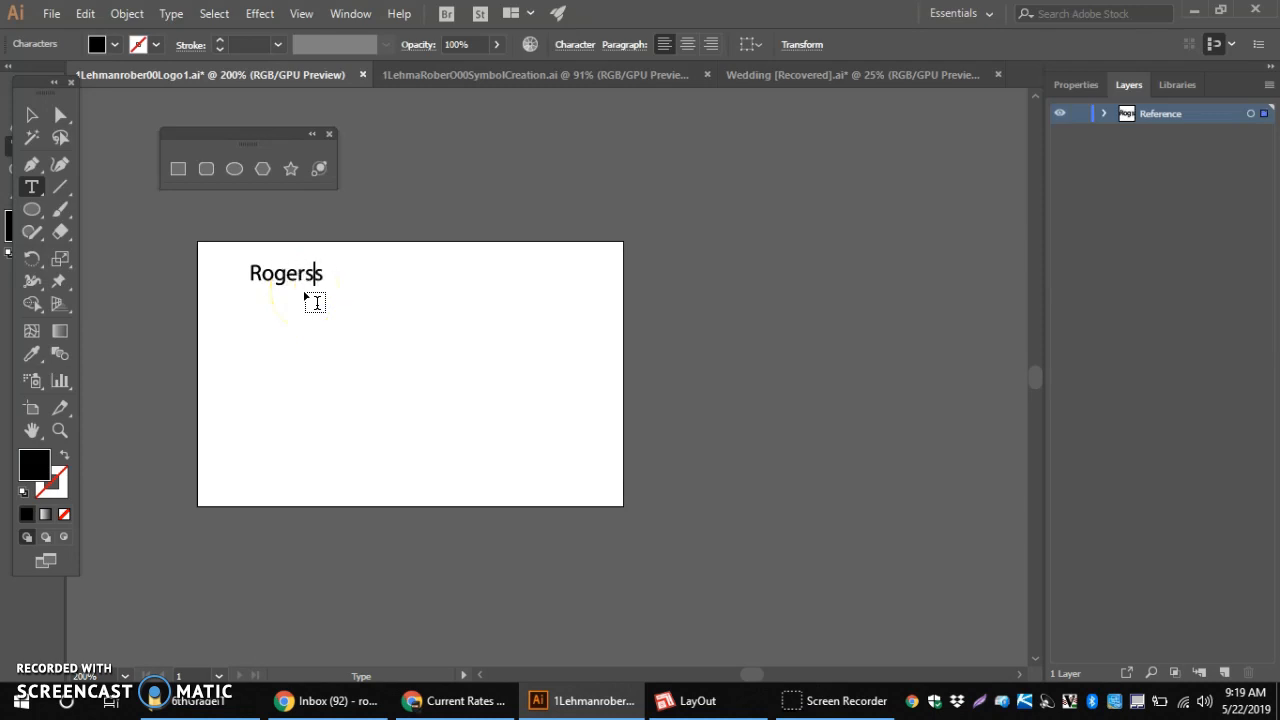
pyautogui.press('Backspace')
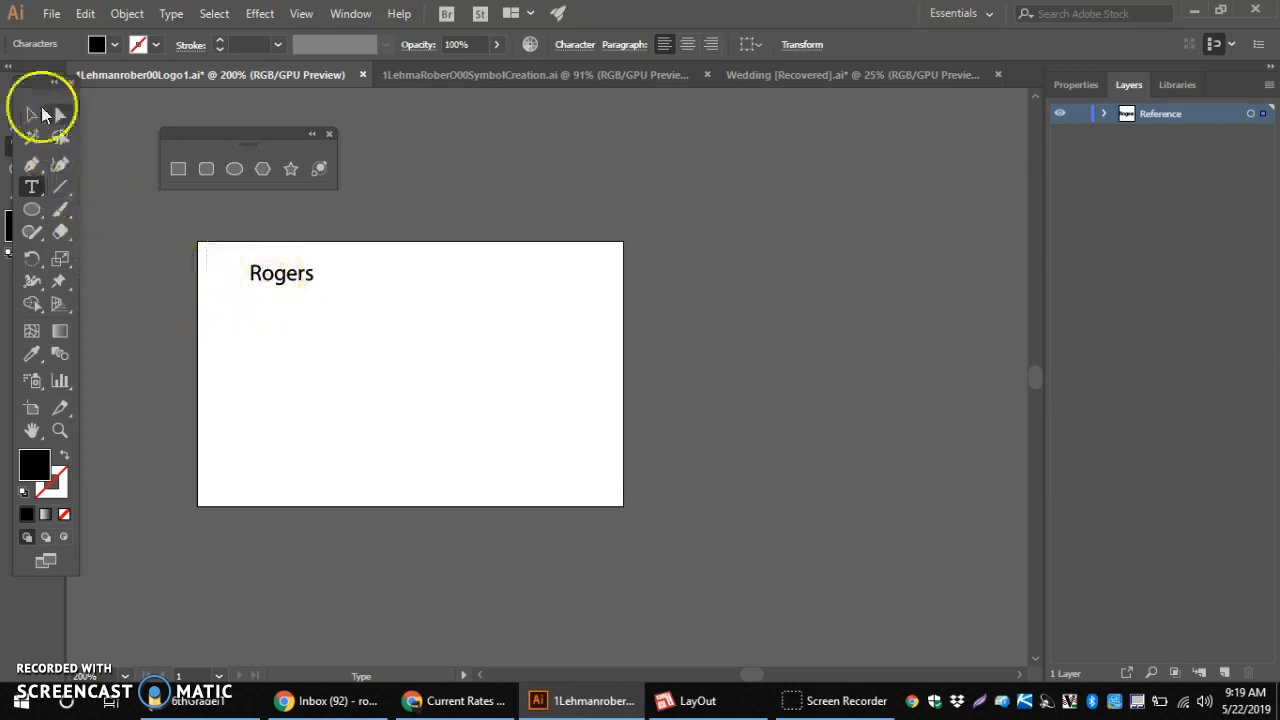
# Try Source Code Variable and then Candara as the font for Rogers.
pyautogui.click(31, 114)
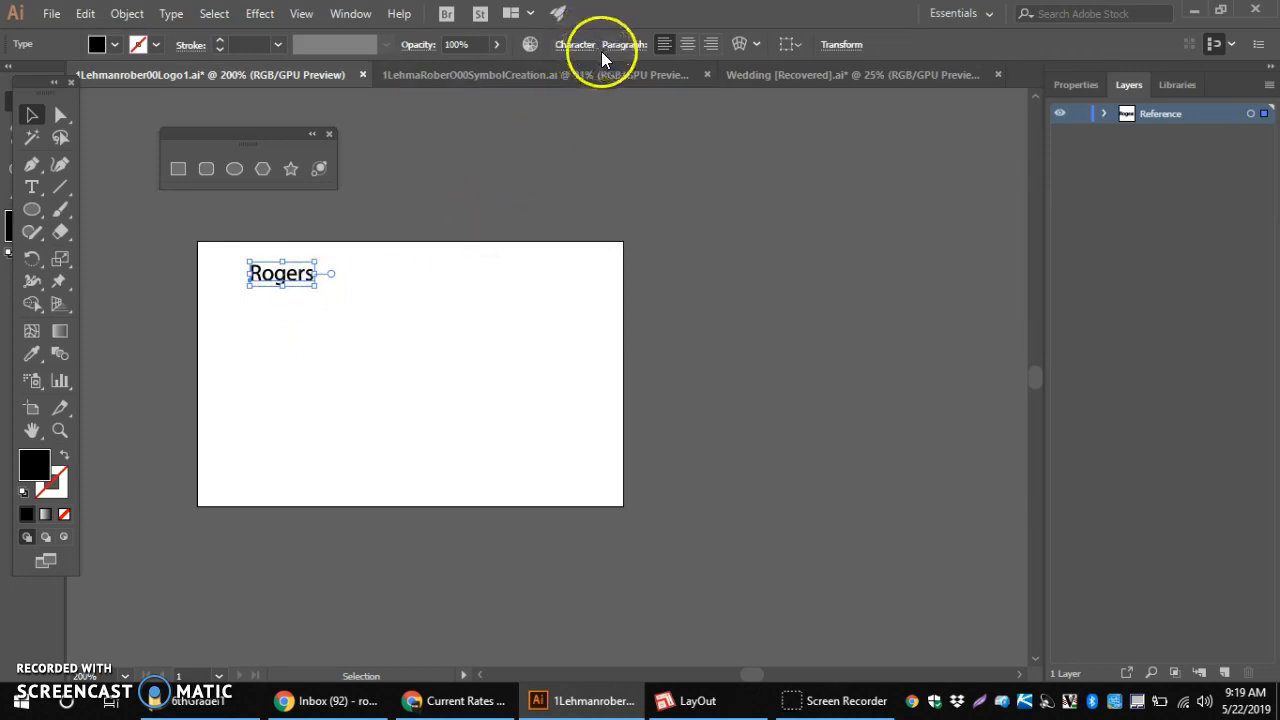
pyautogui.click(575, 44)
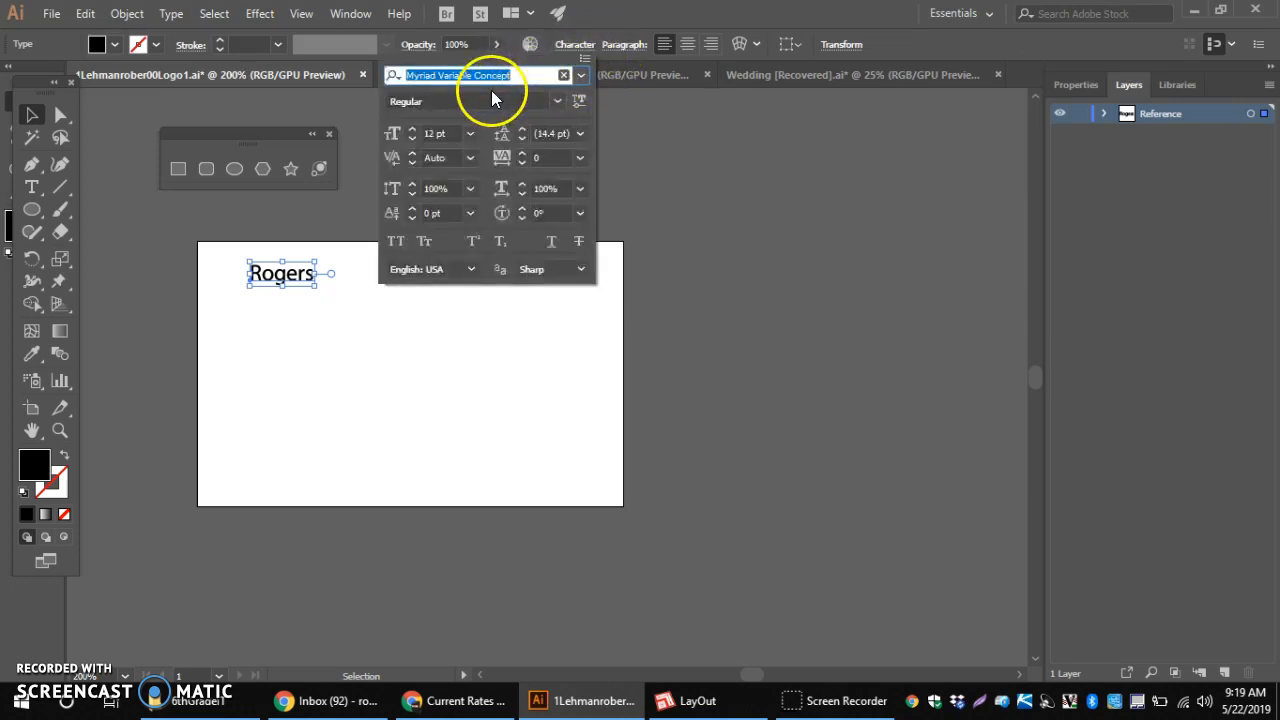
pyautogui.click(351, 13)
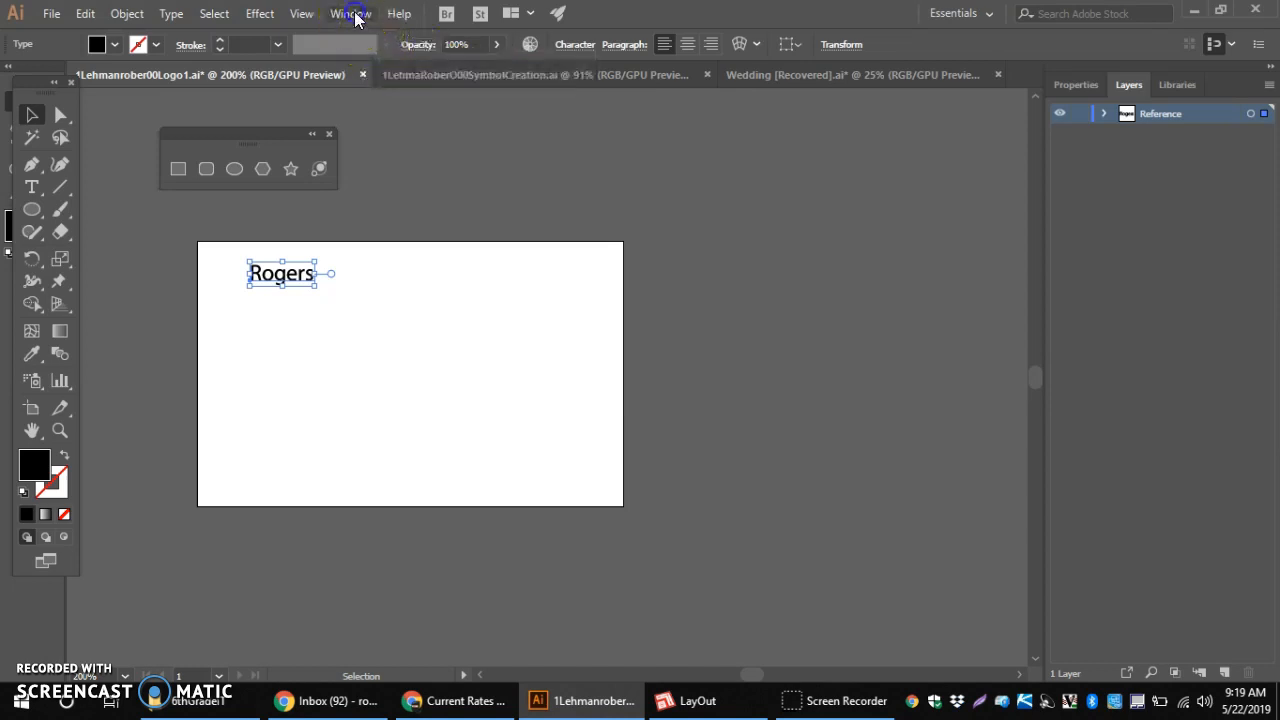
pyautogui.click(350, 13)
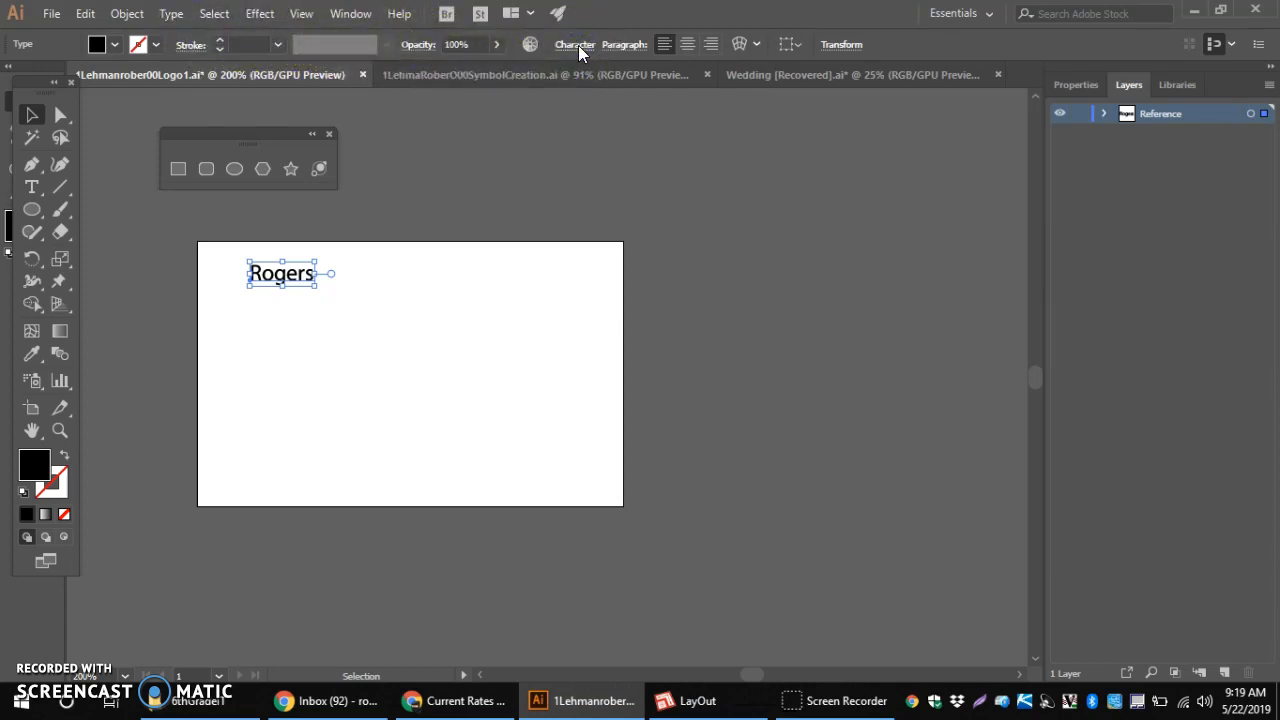
pyautogui.click(574, 44)
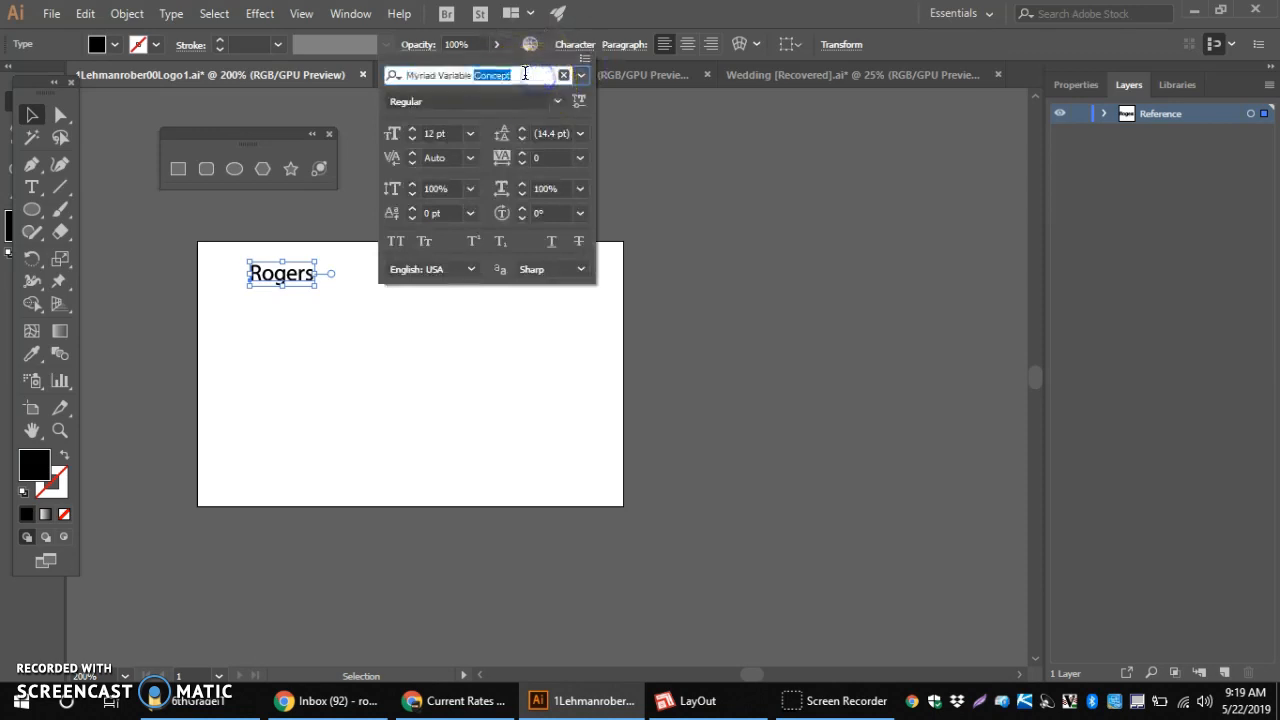
pyautogui.write('Source Code Variable')
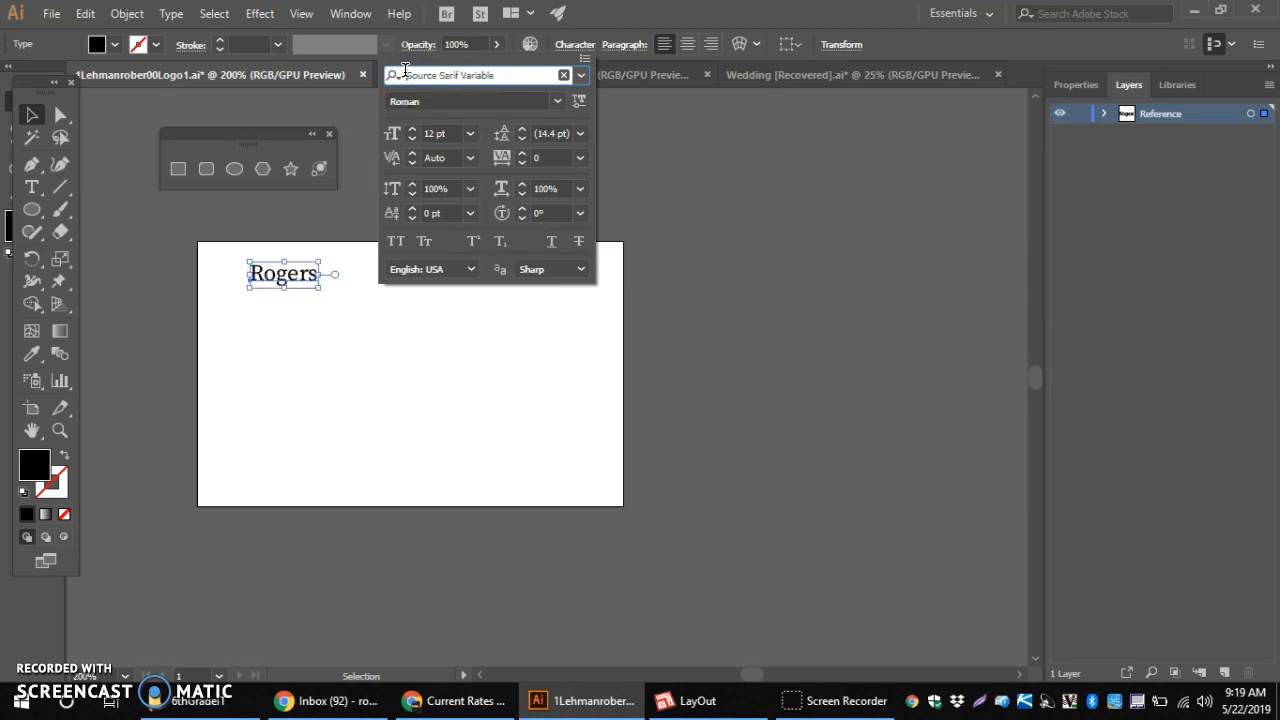
pyautogui.write('Candara')
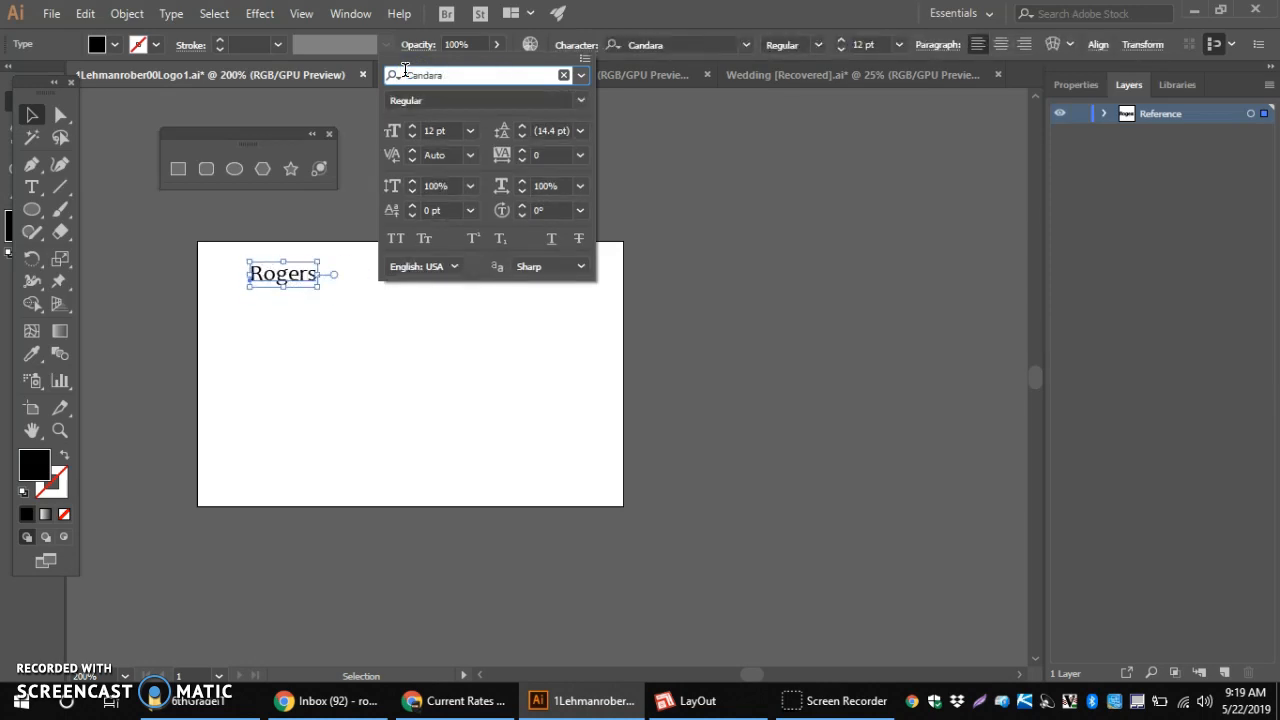
# Browse the font family list and apply Poplar Std Black to Rogers.
pyautogui.click(581, 75)
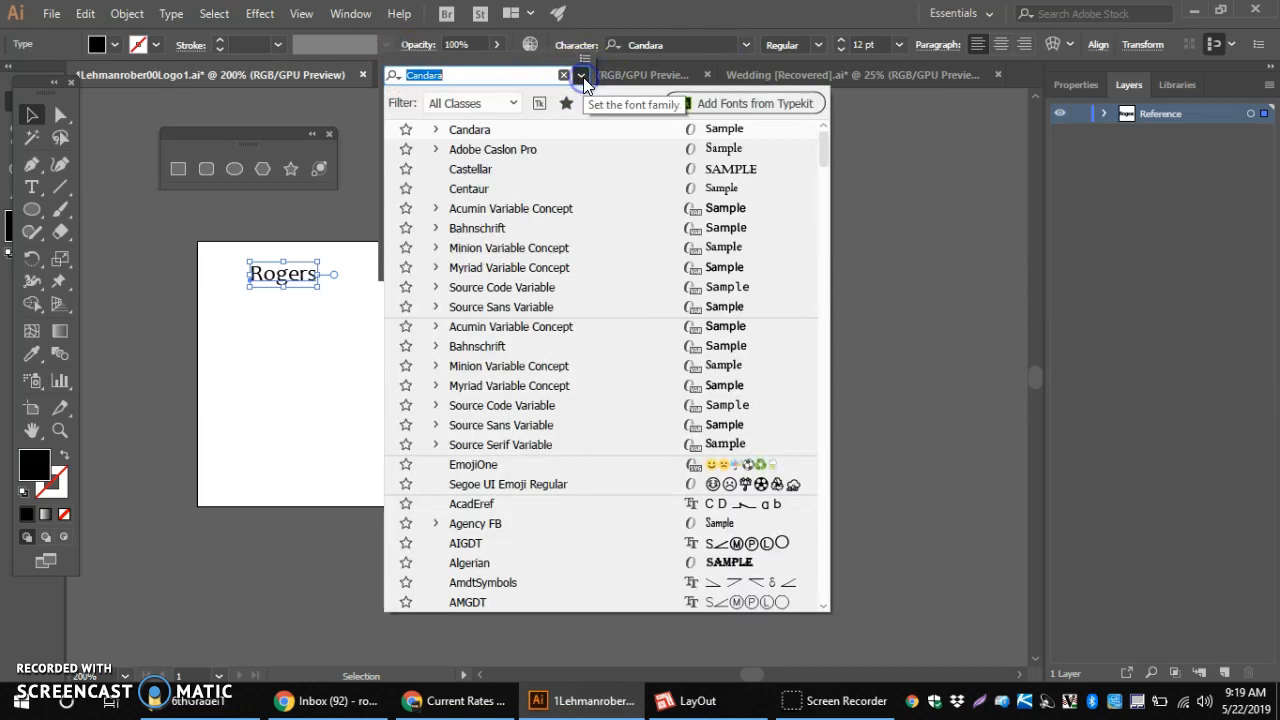
pyautogui.scroll(-3)
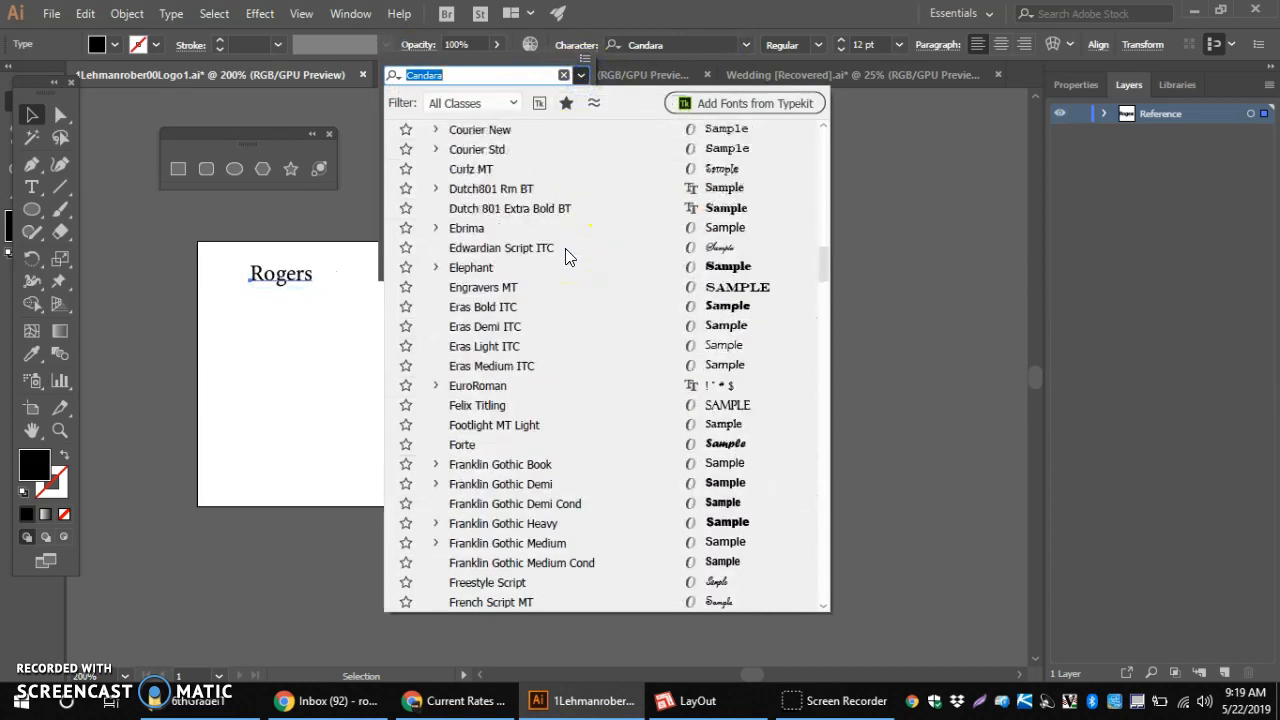
pyautogui.scroll(-3)
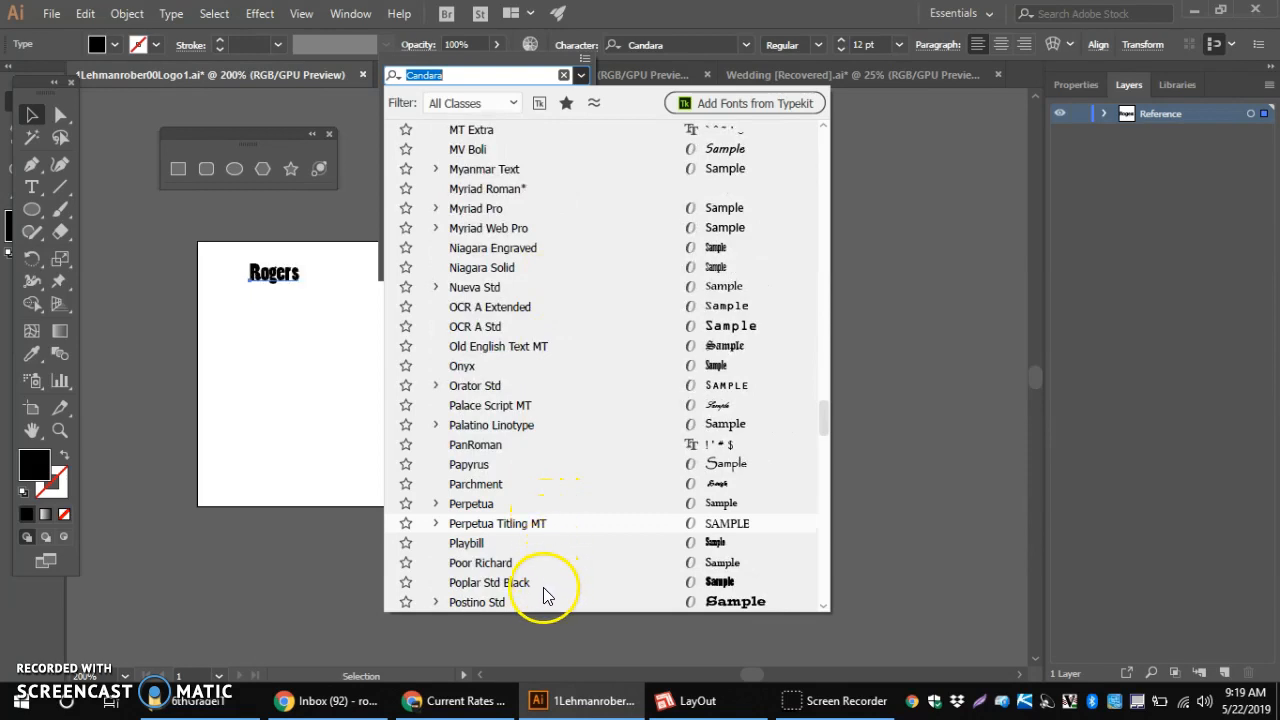
pyautogui.click(488, 582)
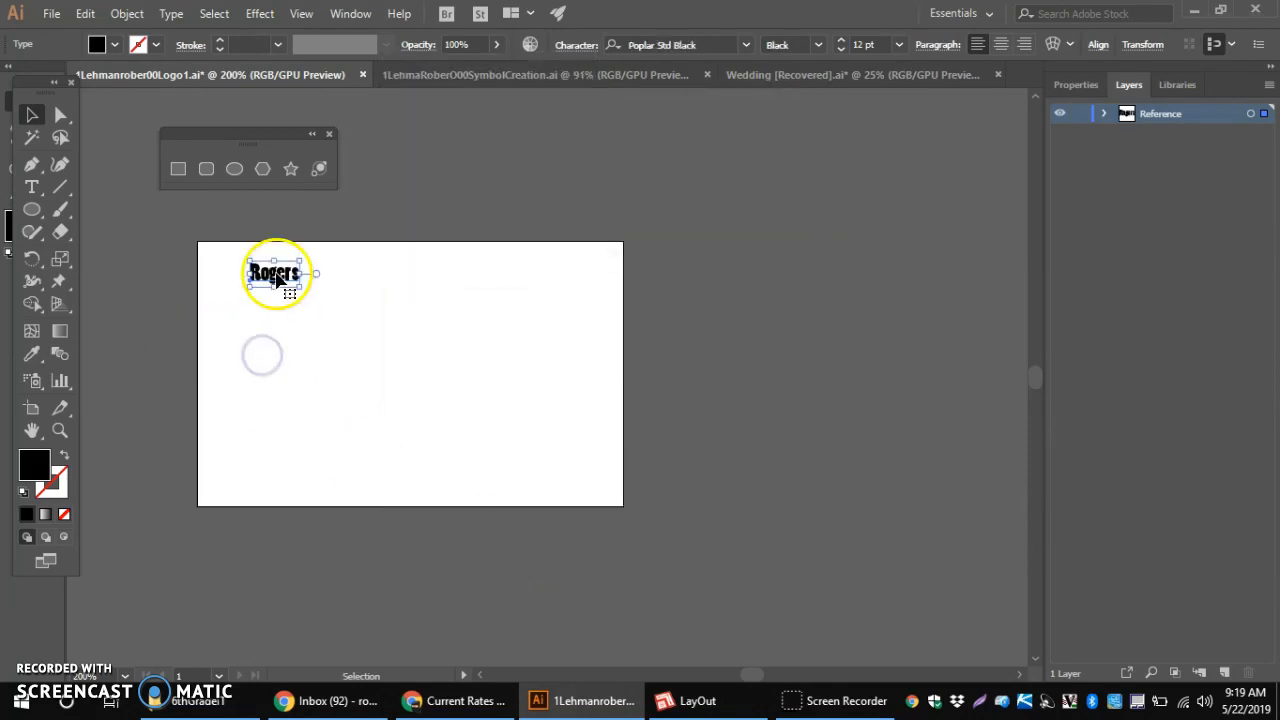
# Scale Rogers up by a corner handle and set its font size to 45 pt.
pyautogui.moveTo(290, 285); pyautogui.dragTo(375, 343)
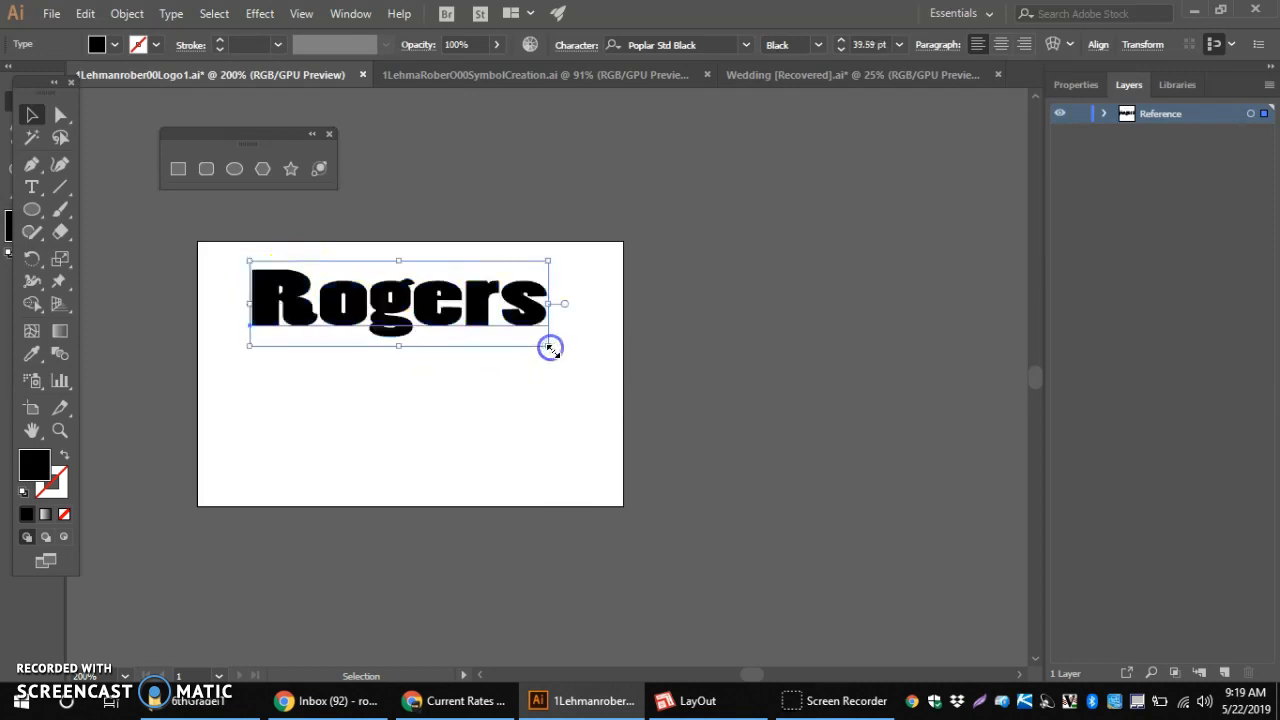
pyautogui.click(899, 45)
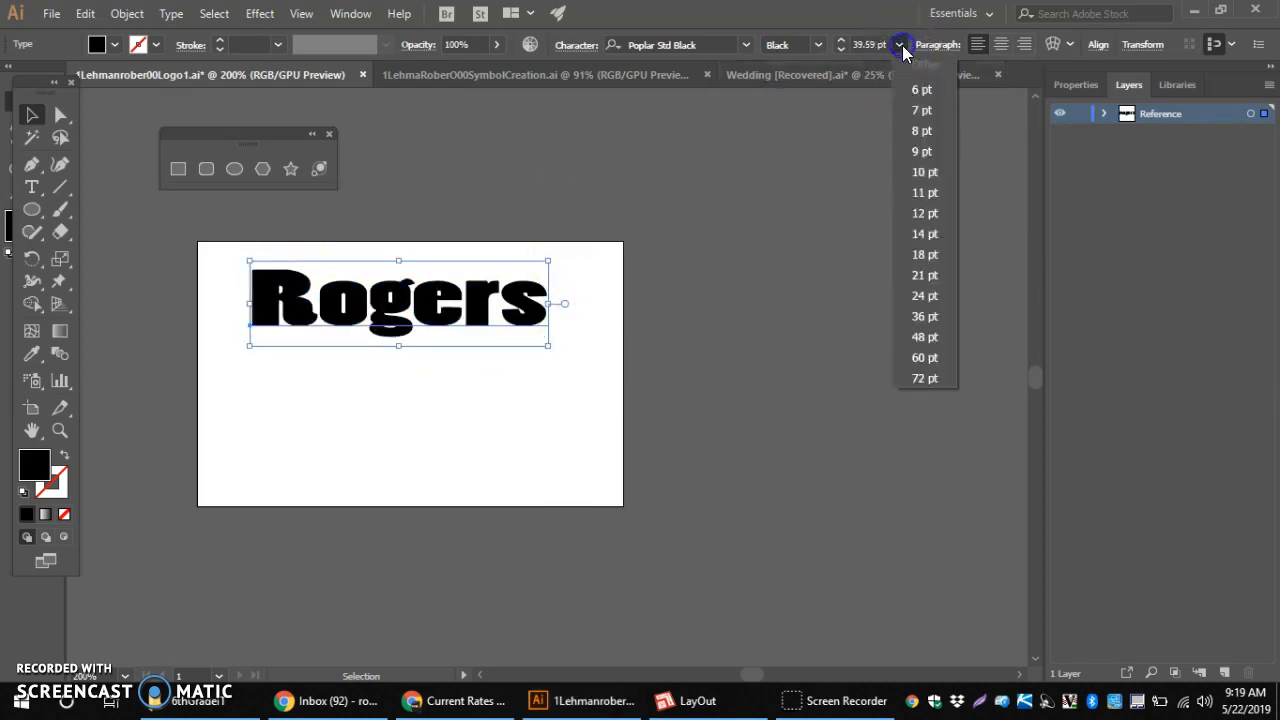
pyautogui.click(921, 89)
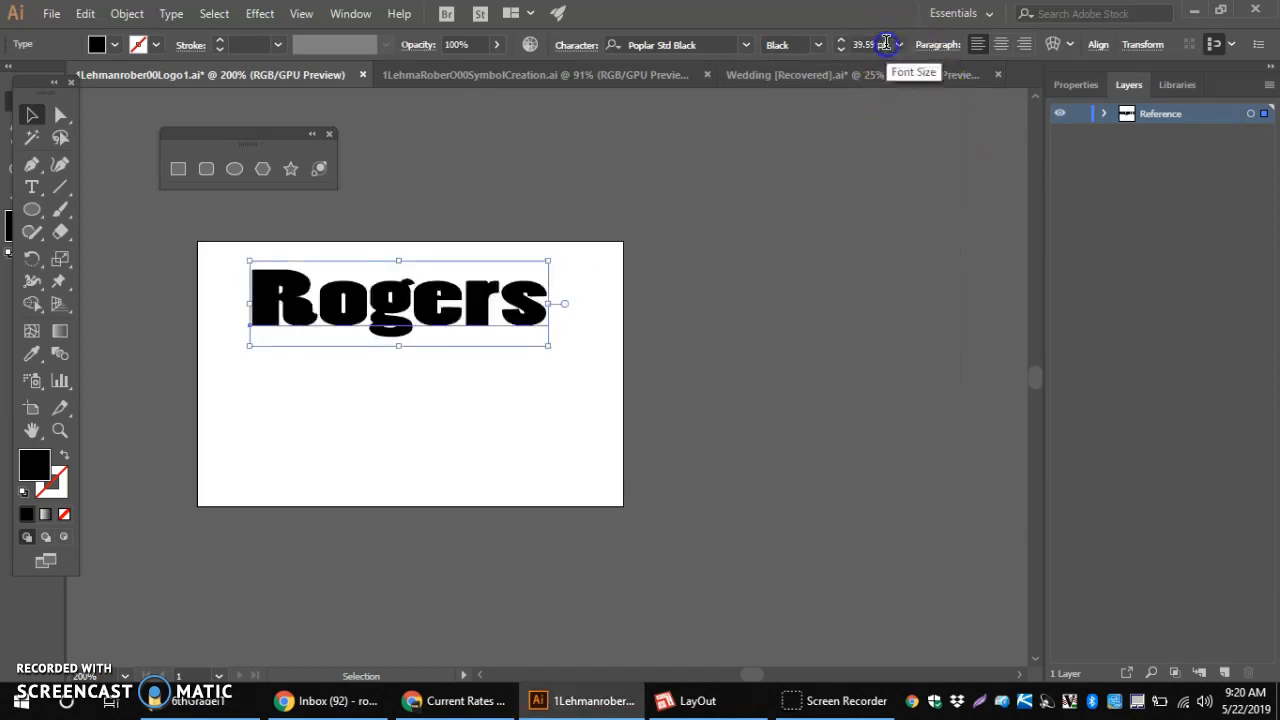
pyautogui.click(868, 44)
pyautogui.write('45')
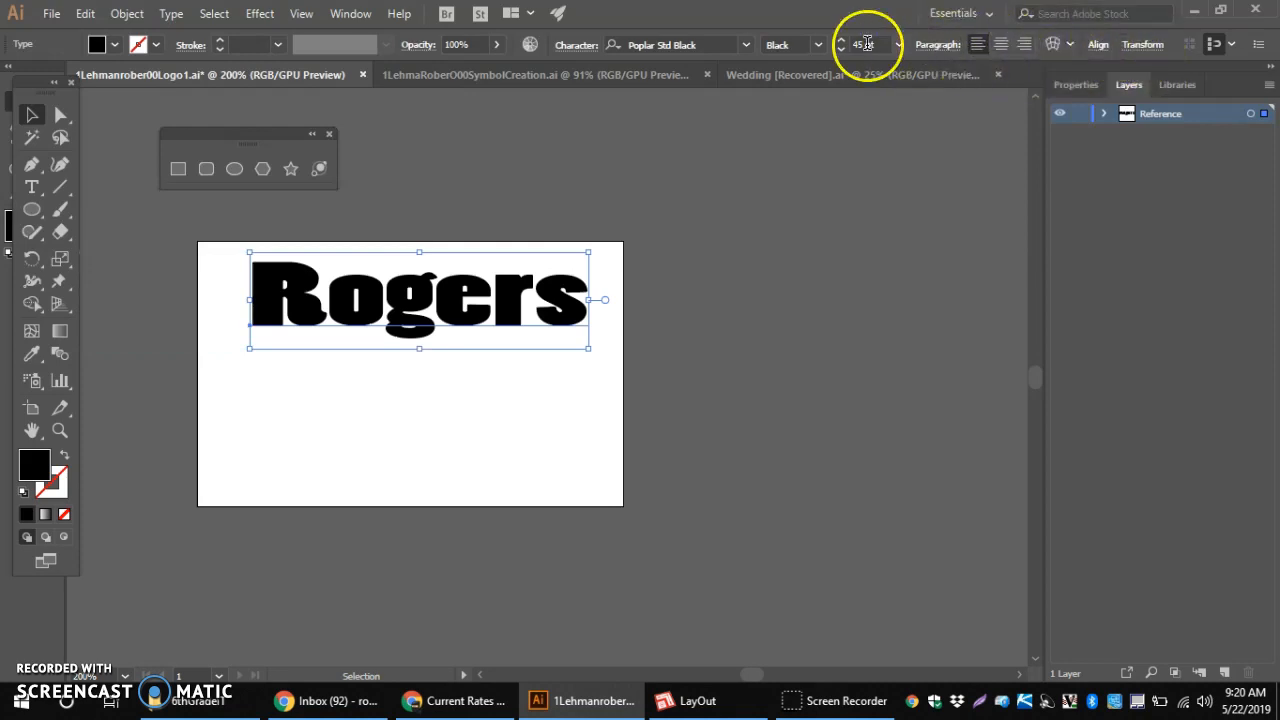
pyautogui.moveTo(817, 52)
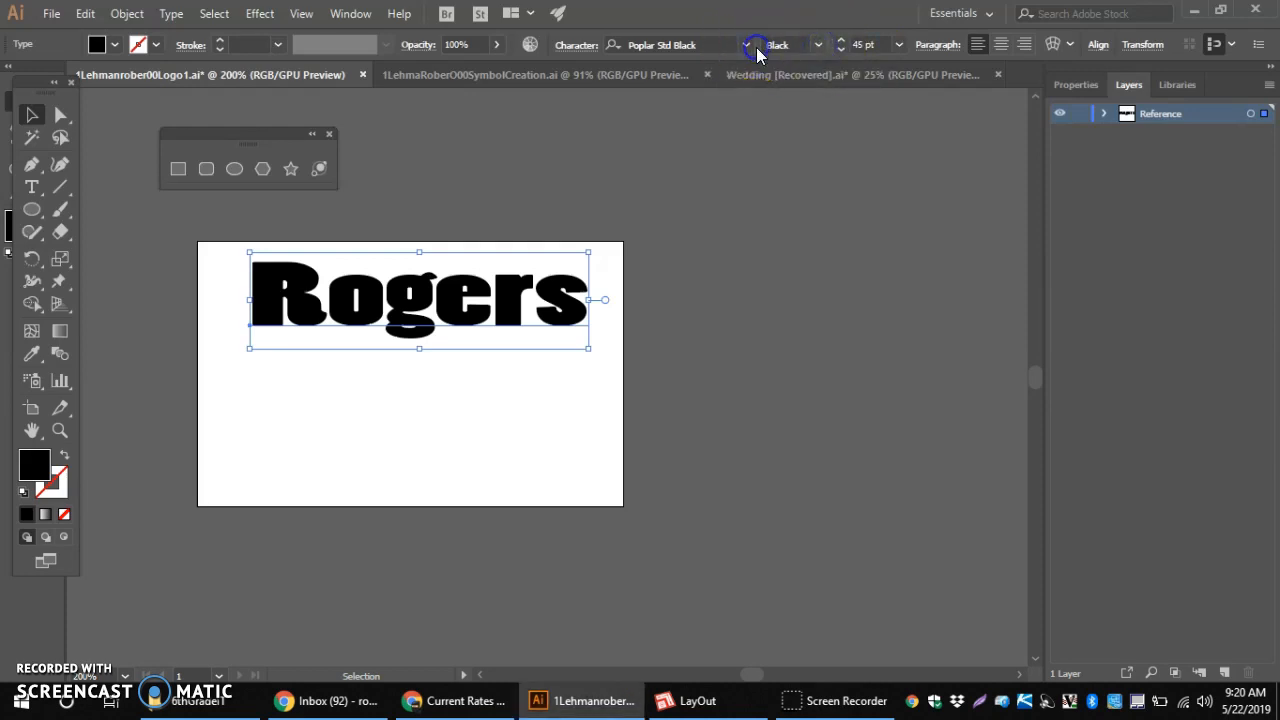
# Change the font family of Rogers to Arial, keeping the Black style.
pyautogui.click(735, 44)
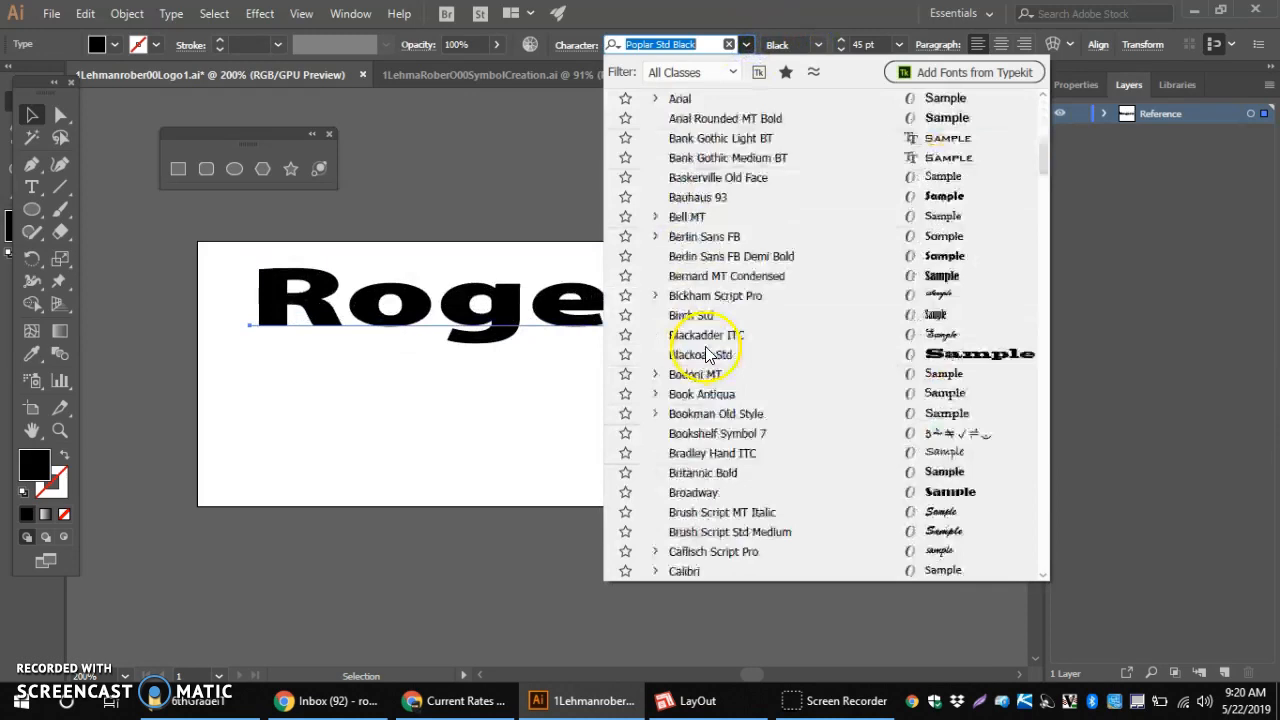
pyautogui.scroll(-3)
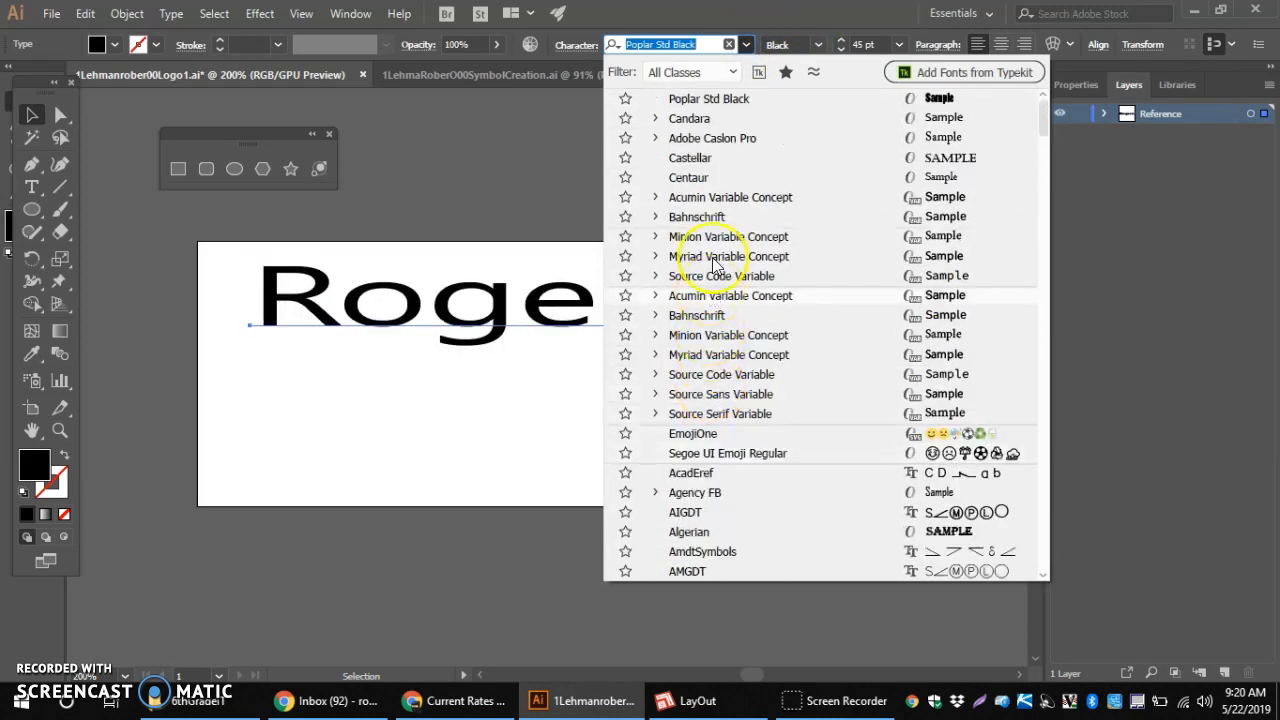
pyautogui.scroll(-3)
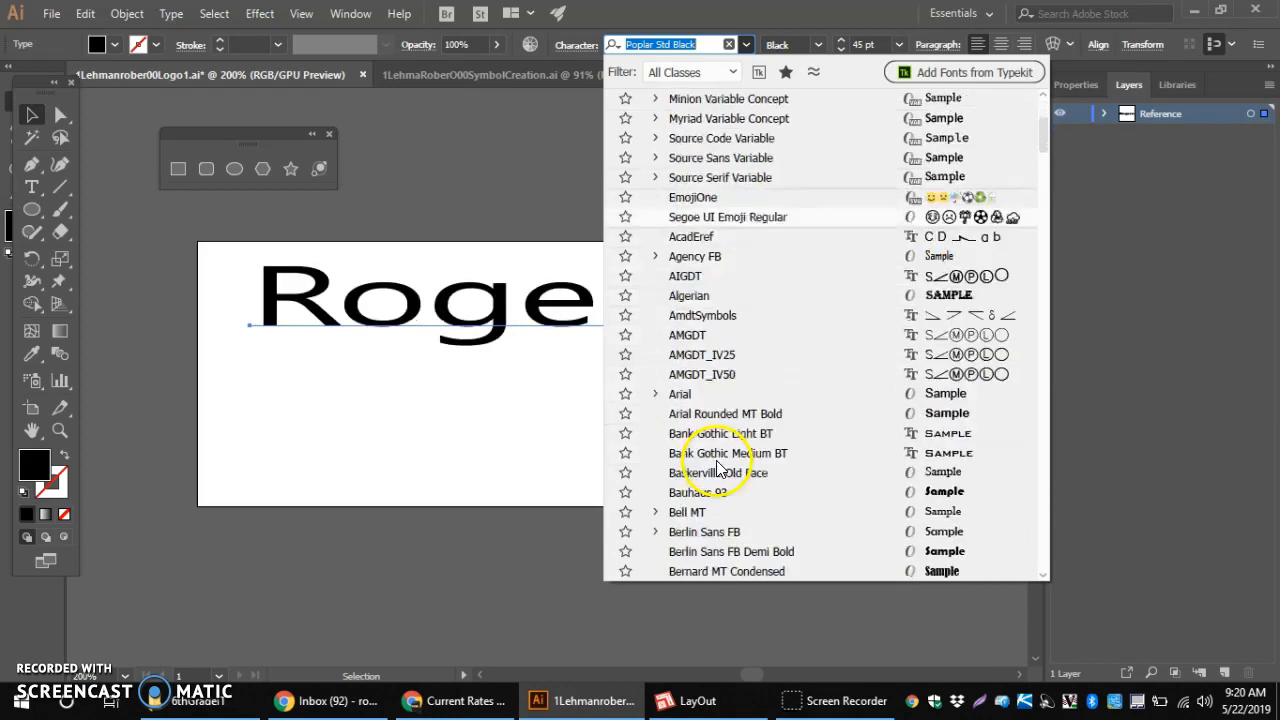
pyautogui.click(679, 393)
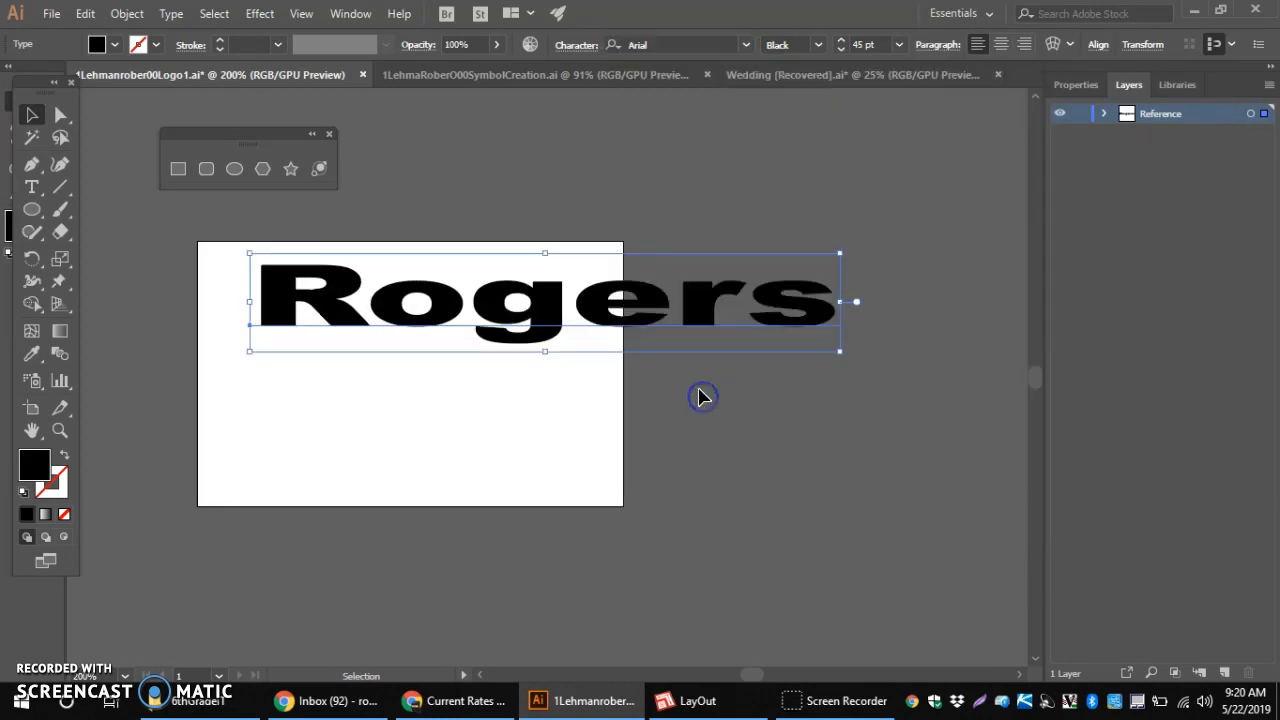
pyautogui.click(817, 44)
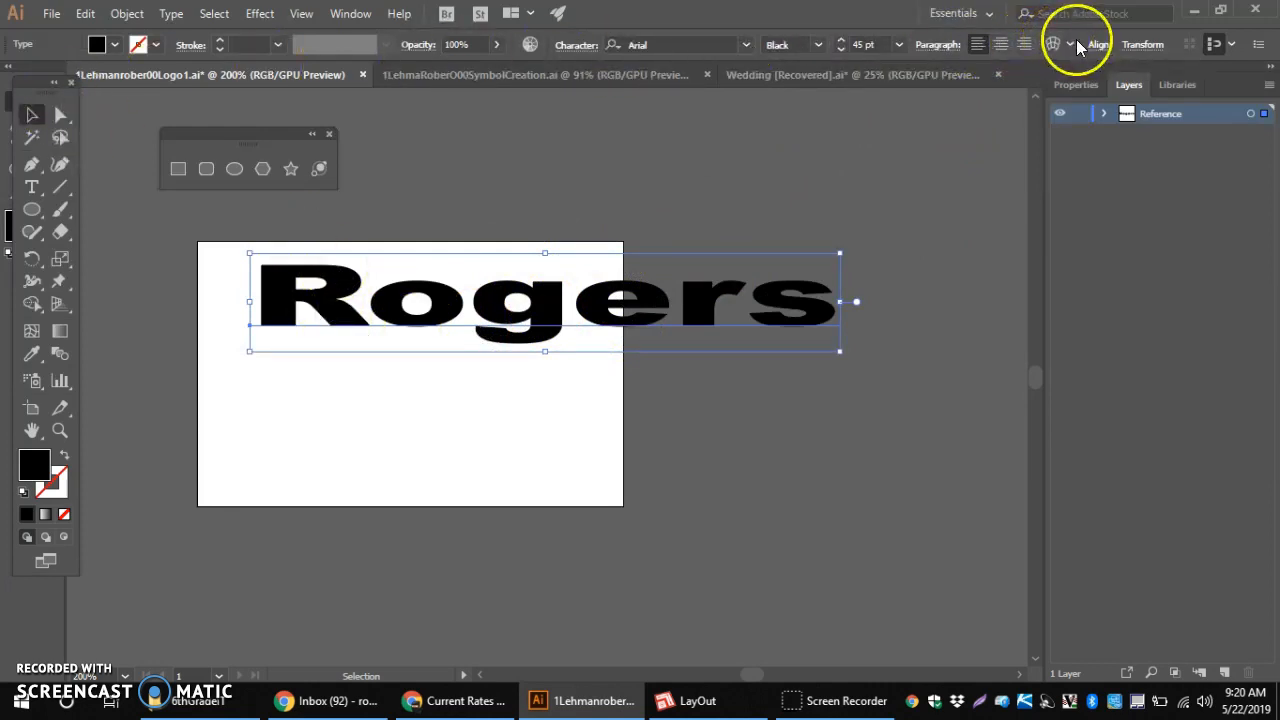
# Apply Make With Warp to Rogers, previewing a 50% arc bend.
pyautogui.click(1052, 44)
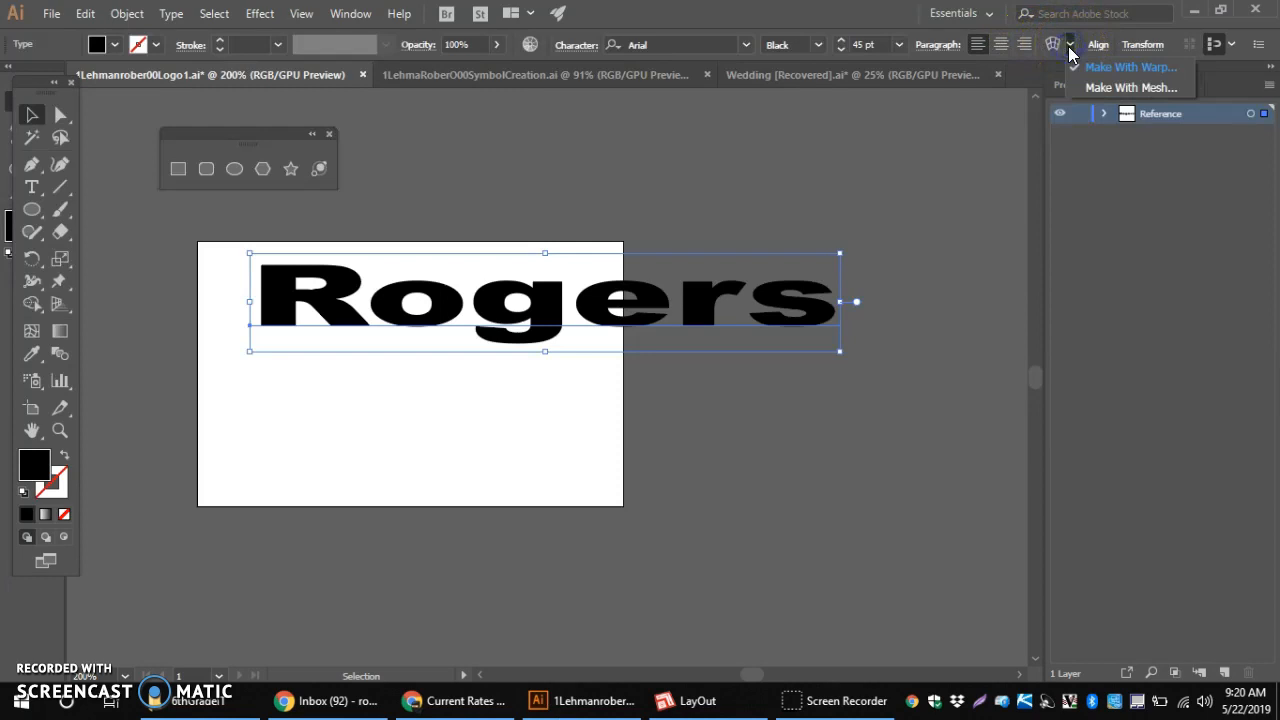
pyautogui.click(1129, 66)
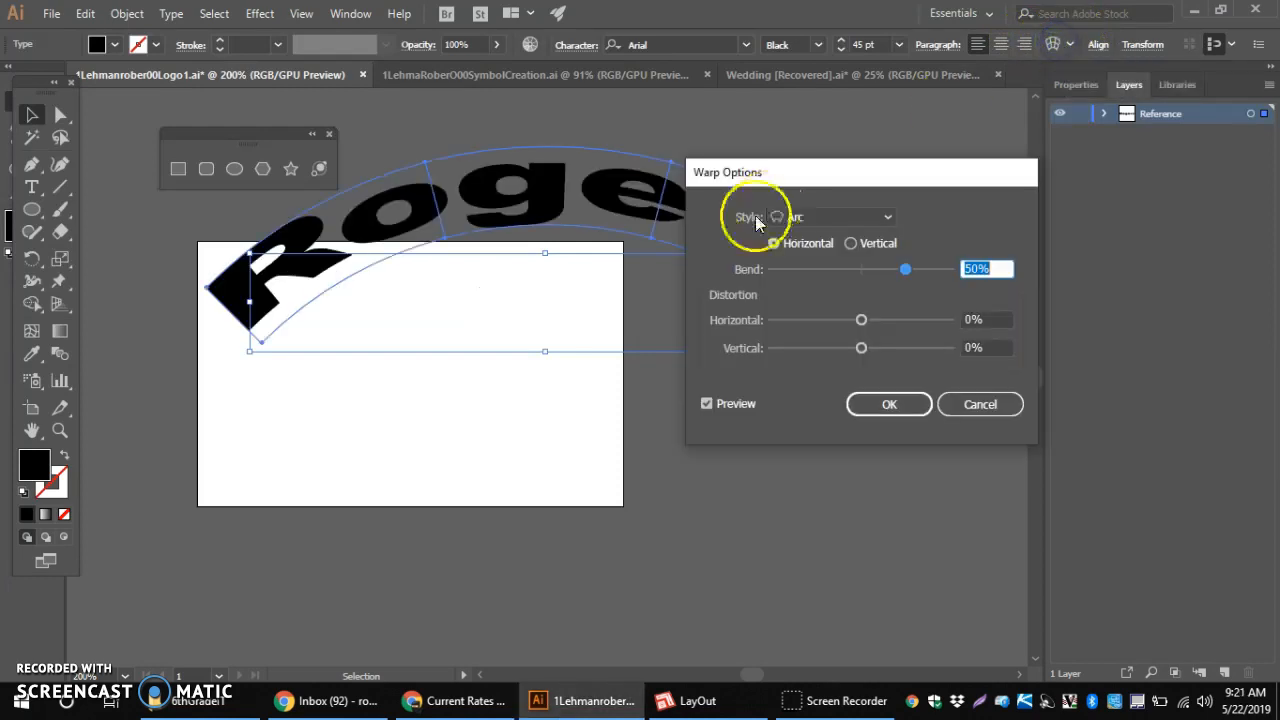
pyautogui.moveTo(490, 275)
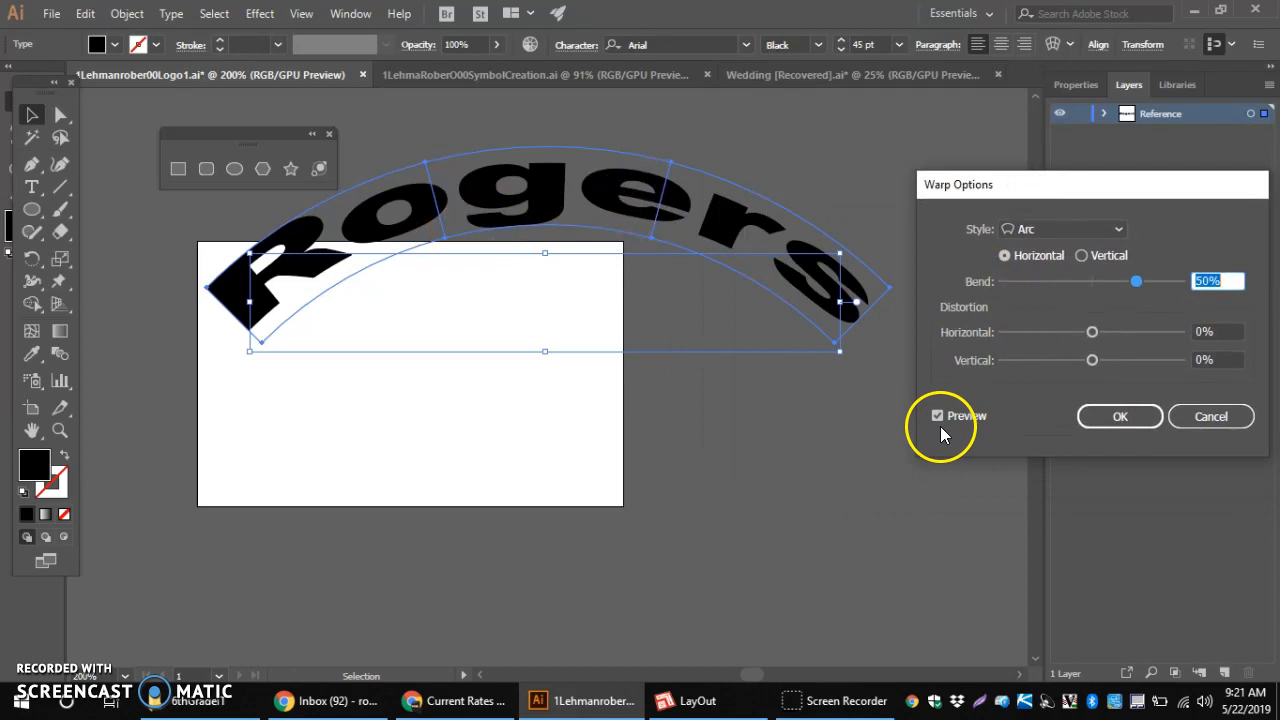
# Toggle the warp preview and test various horizontal and vertical Bend values.
pyautogui.click(937, 415)
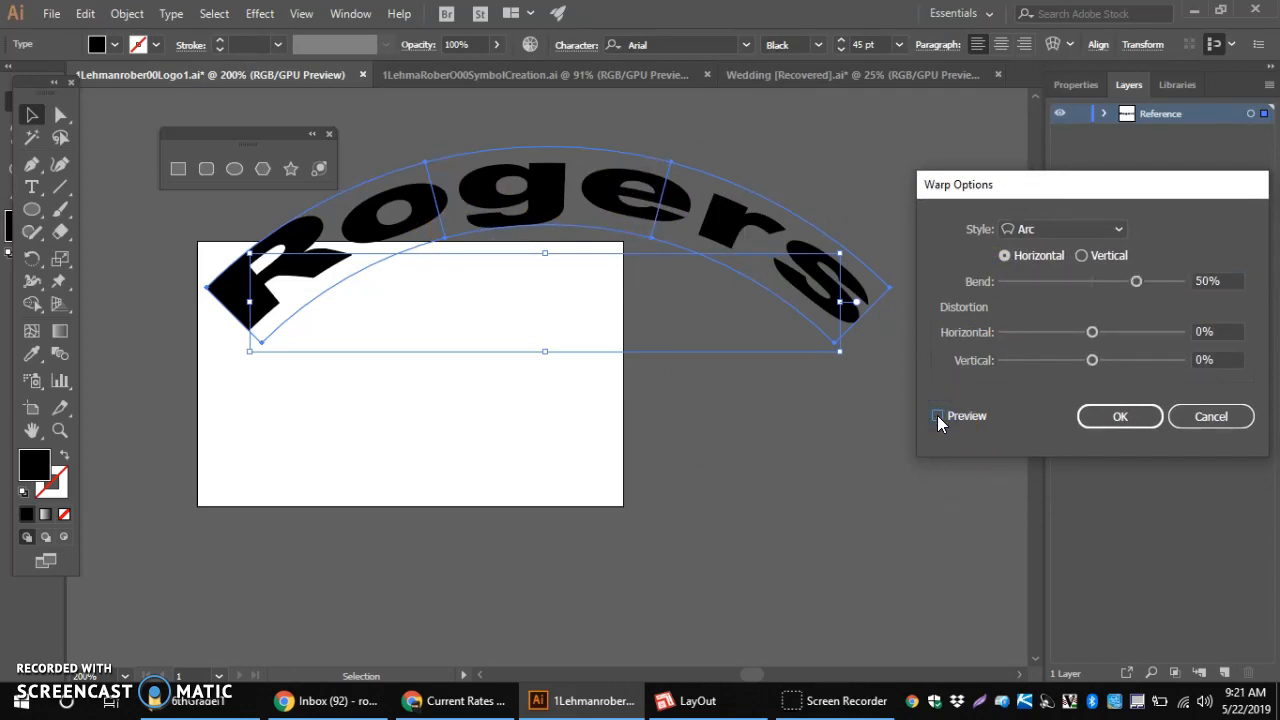
pyautogui.click(937, 415)
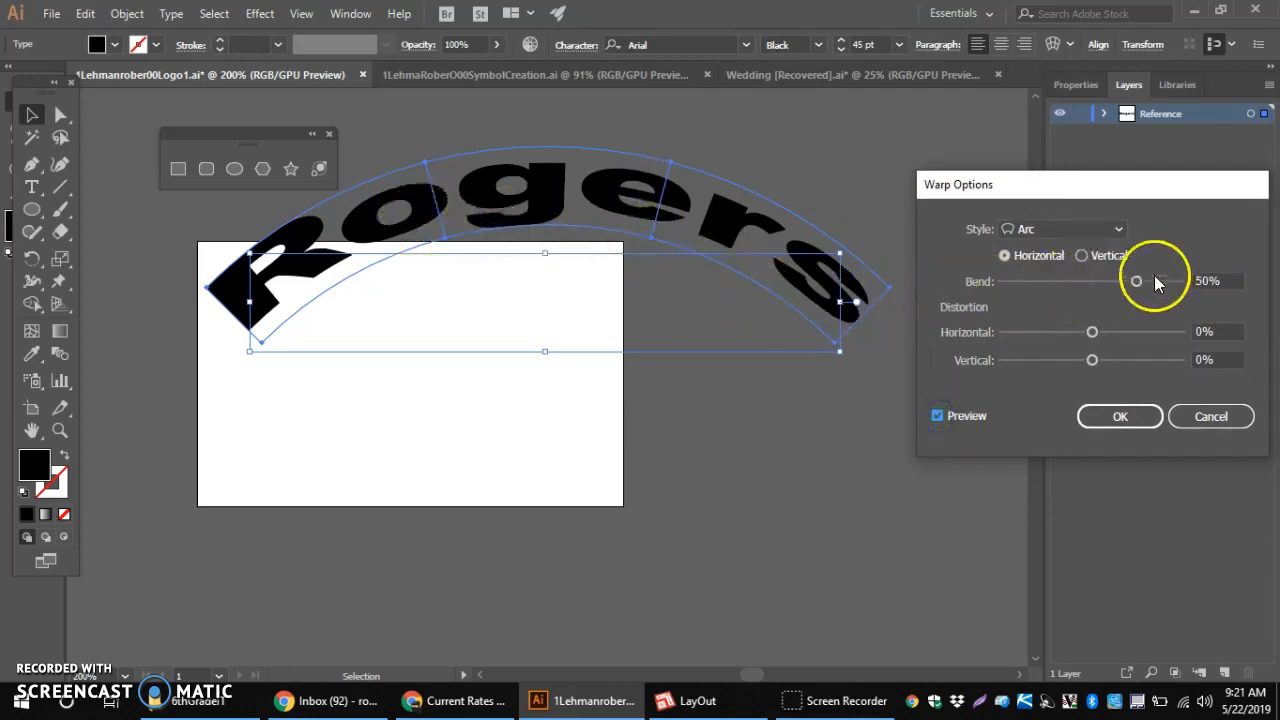
pyautogui.moveTo(1135, 281); pyautogui.dragTo(1105, 281)
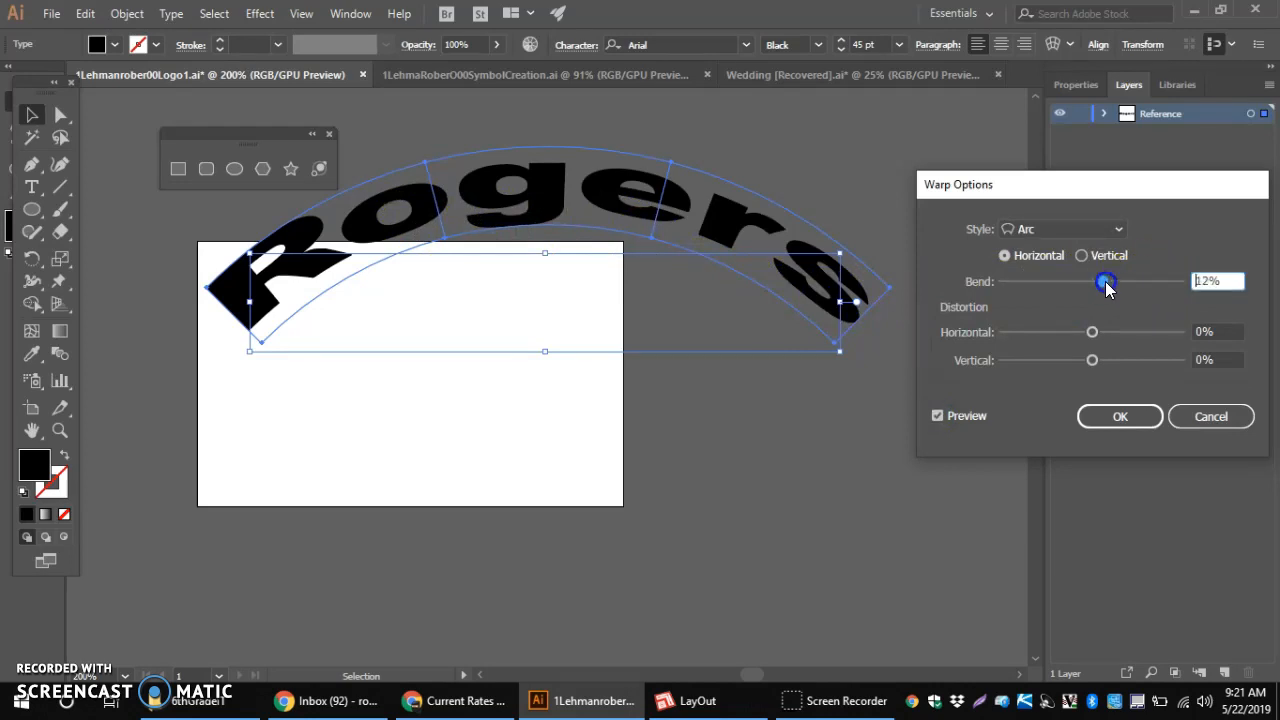
pyautogui.moveTo(1105, 281); pyautogui.dragTo(1044, 281)
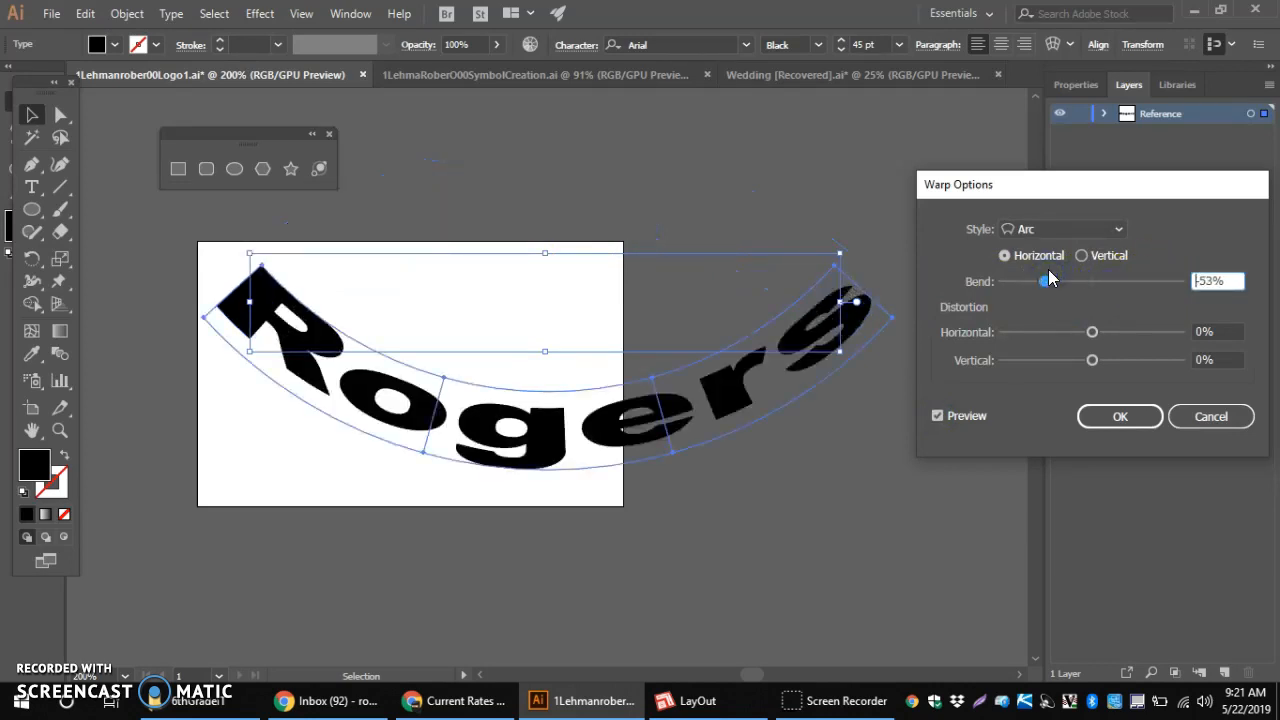
pyautogui.moveTo(1046, 281); pyautogui.dragTo(1091, 281)
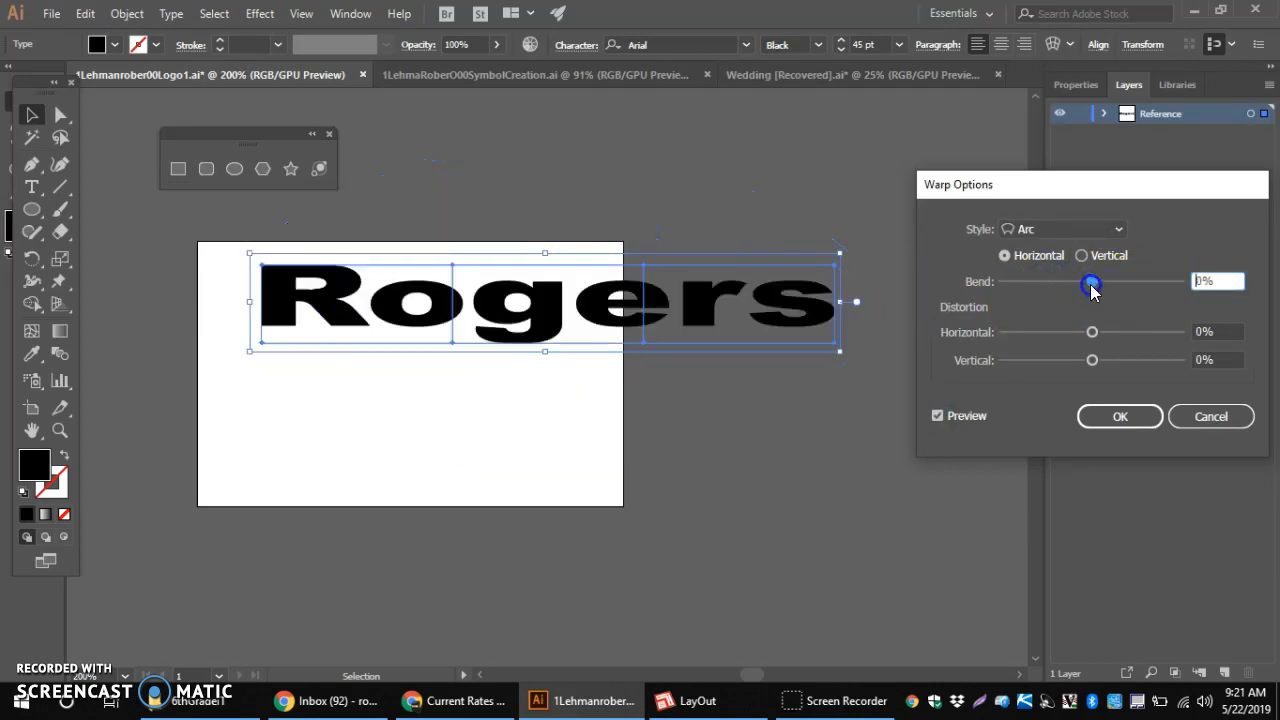
pyautogui.click(1081, 255)
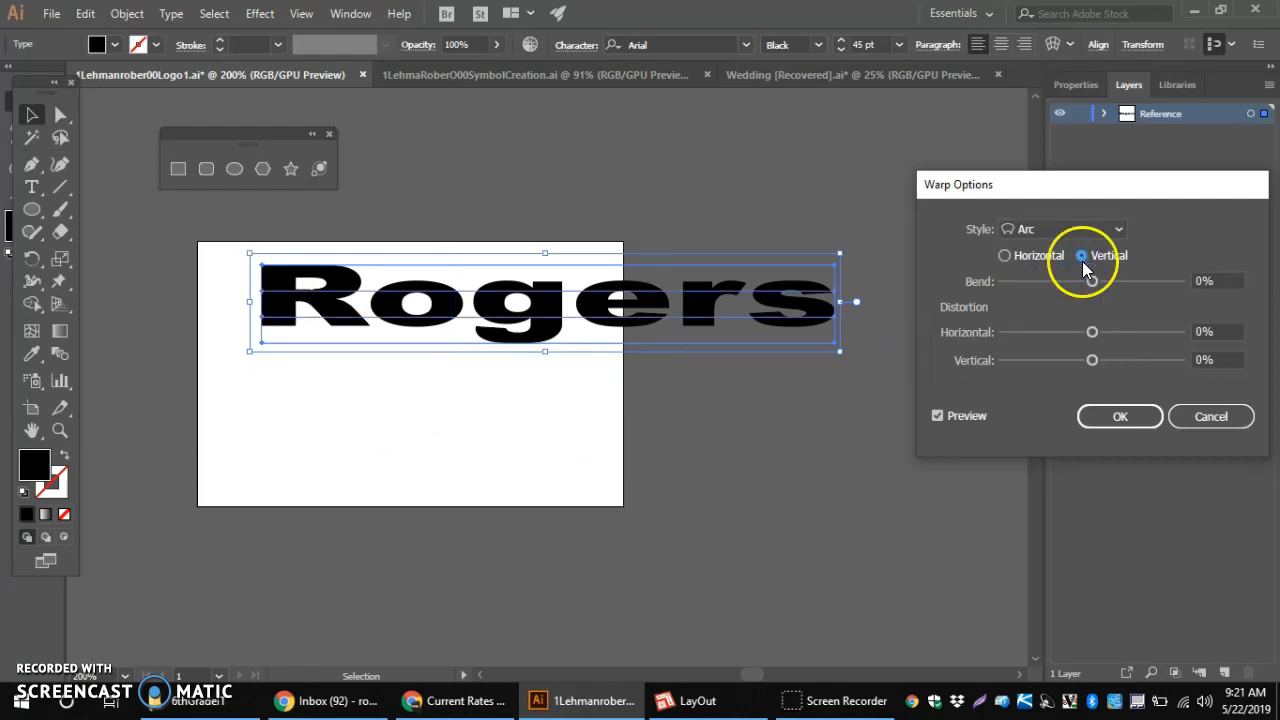
pyautogui.moveTo(1092, 281); pyautogui.dragTo(1107, 281)
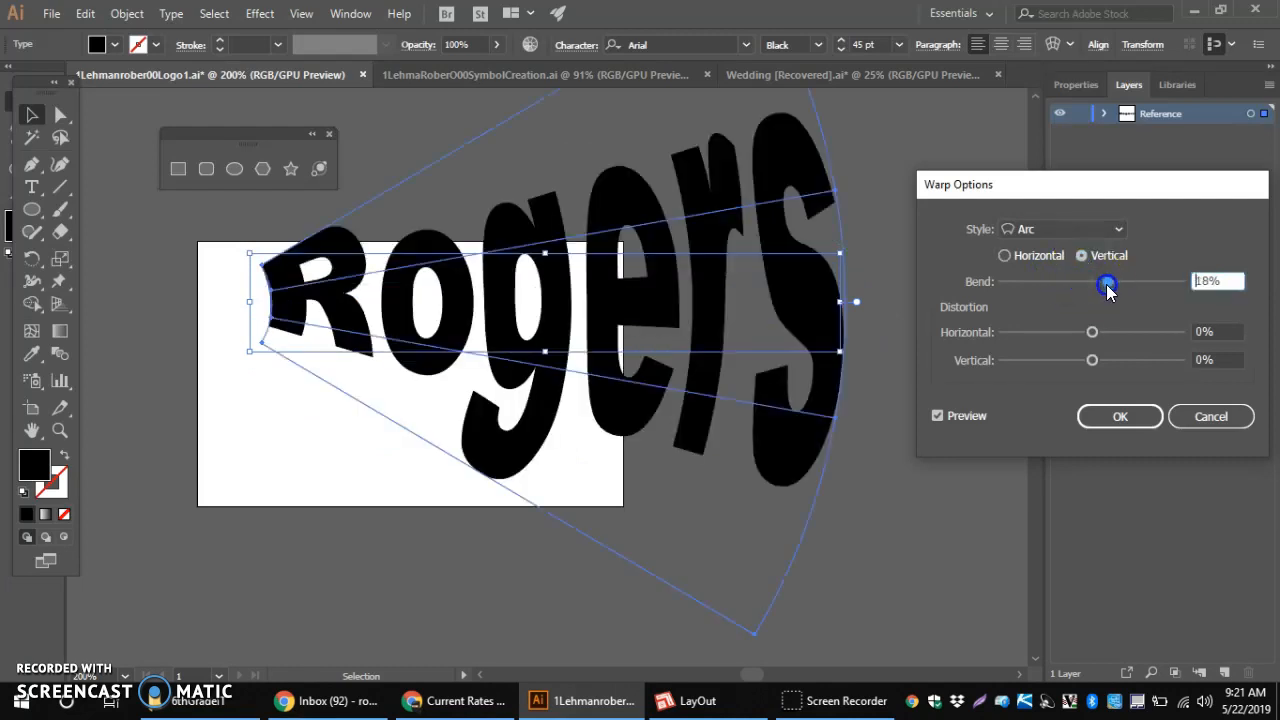
pyautogui.moveTo(1106, 281); pyautogui.dragTo(1130, 281)
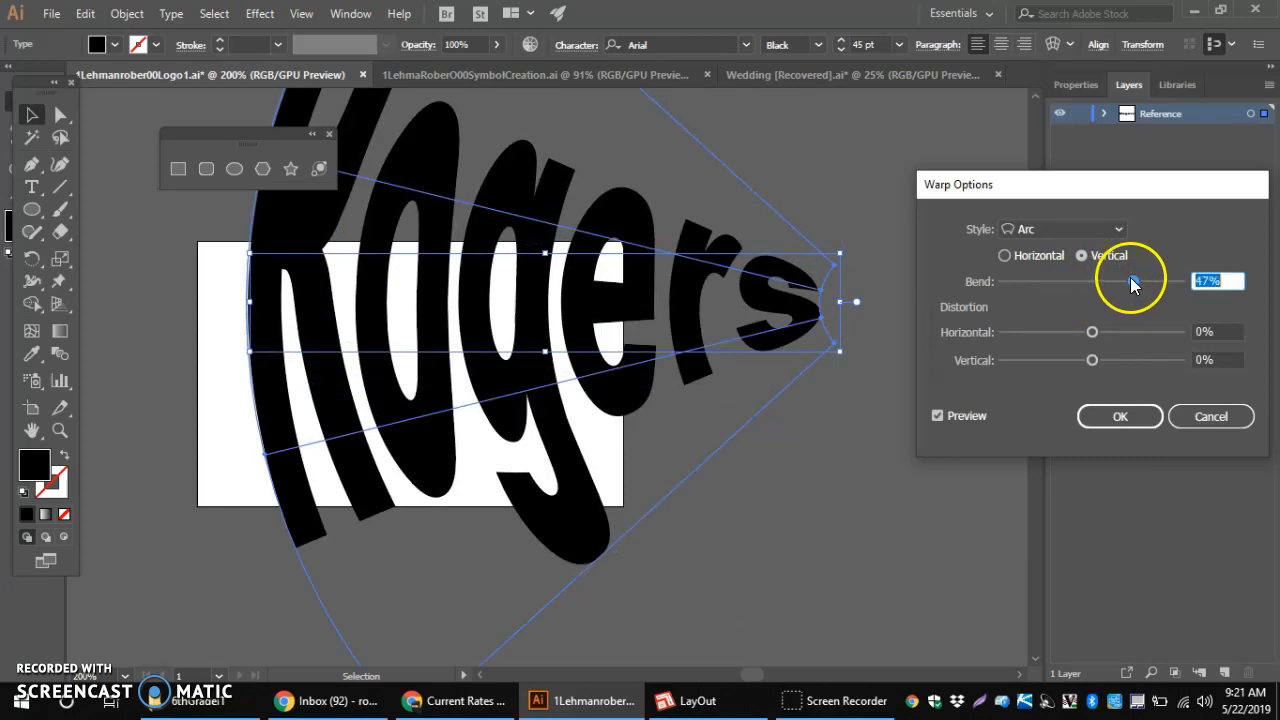
# Switch back to a horizontal arc and set Bend to 26%.
pyautogui.click(1005, 255)
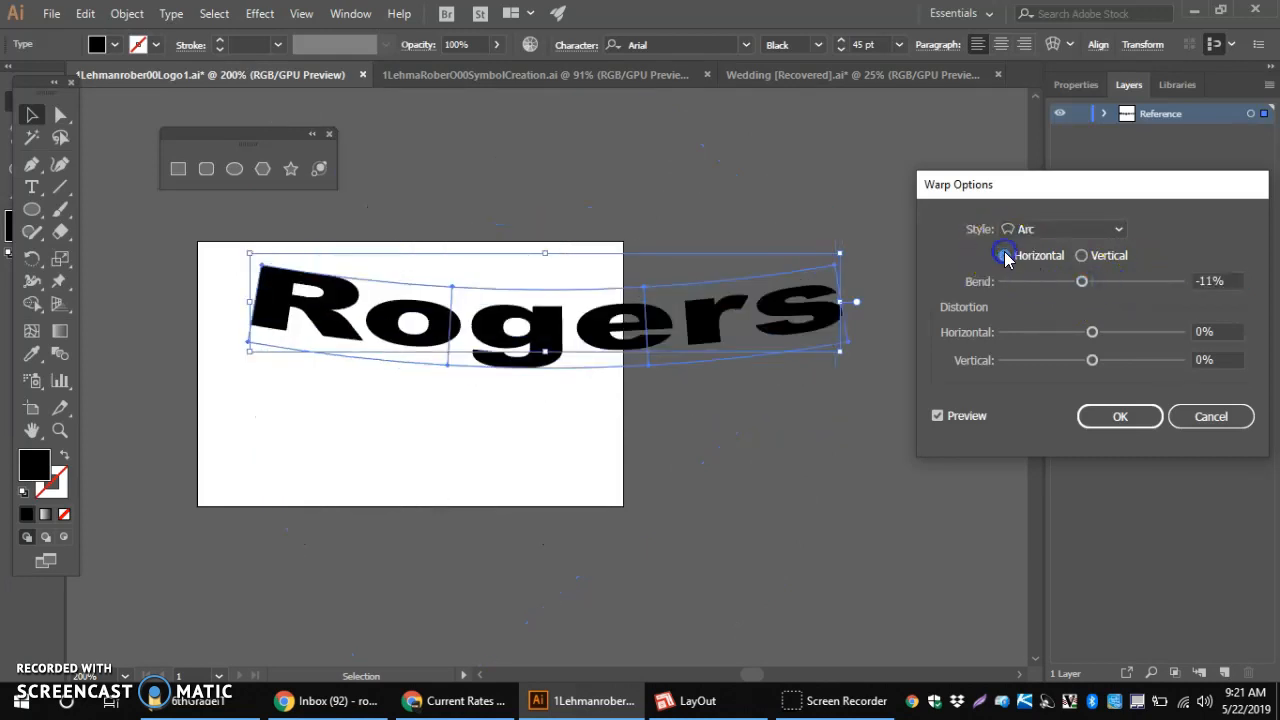
pyautogui.moveTo(1081, 281); pyautogui.dragTo(1112, 281)
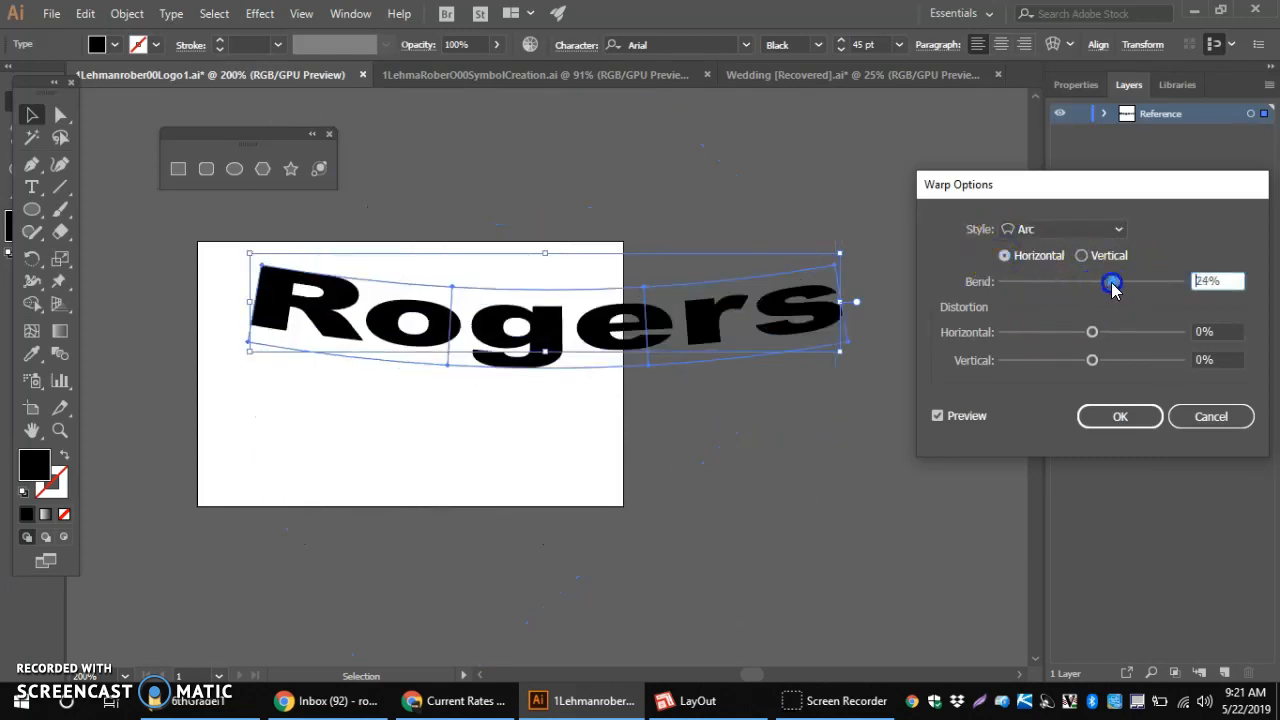
pyautogui.moveTo(1112, 281); pyautogui.dragTo(1115, 281)
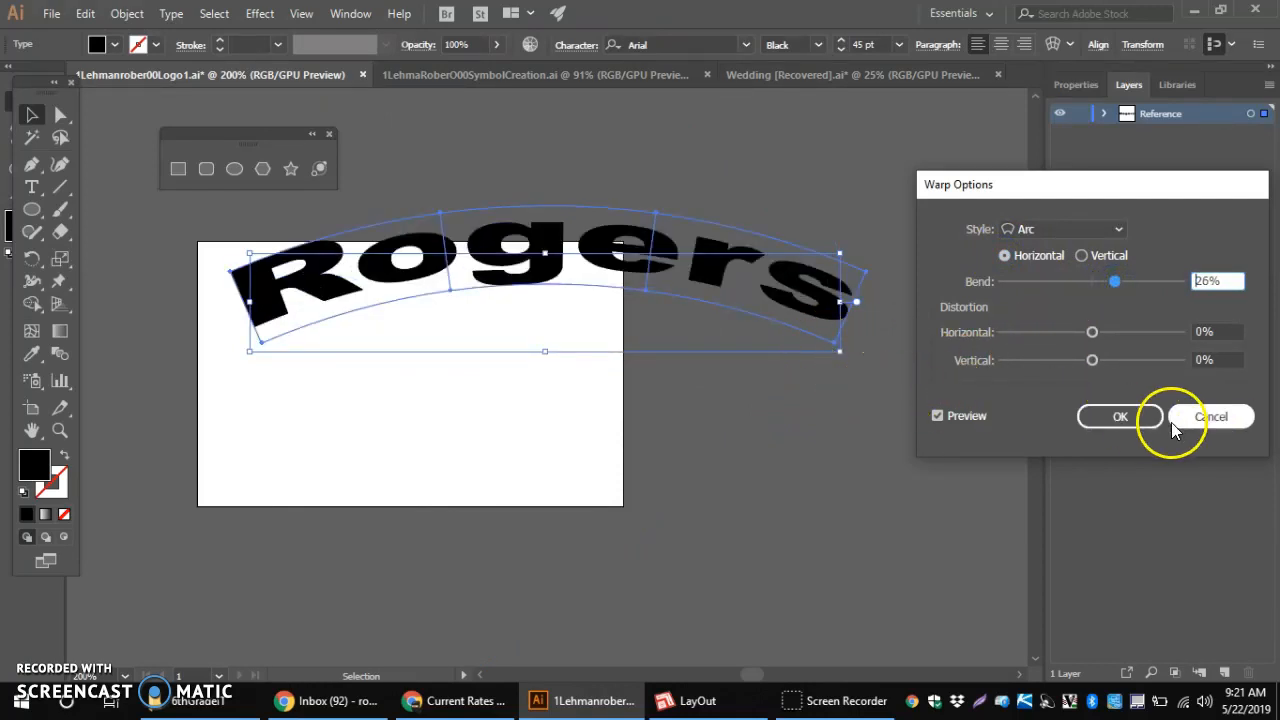
pyautogui.click(1118, 229)
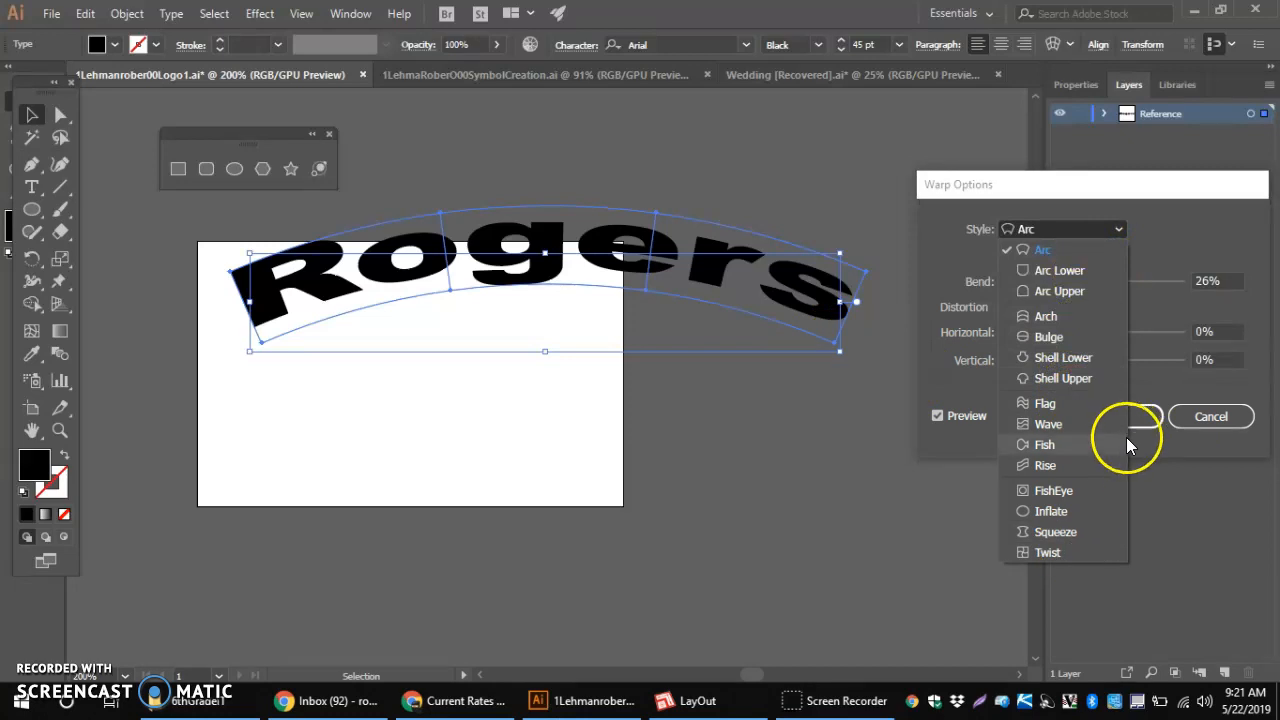
# Keep the Arc style and confirm the 26% warp with OK.
pyautogui.click(1135, 417)
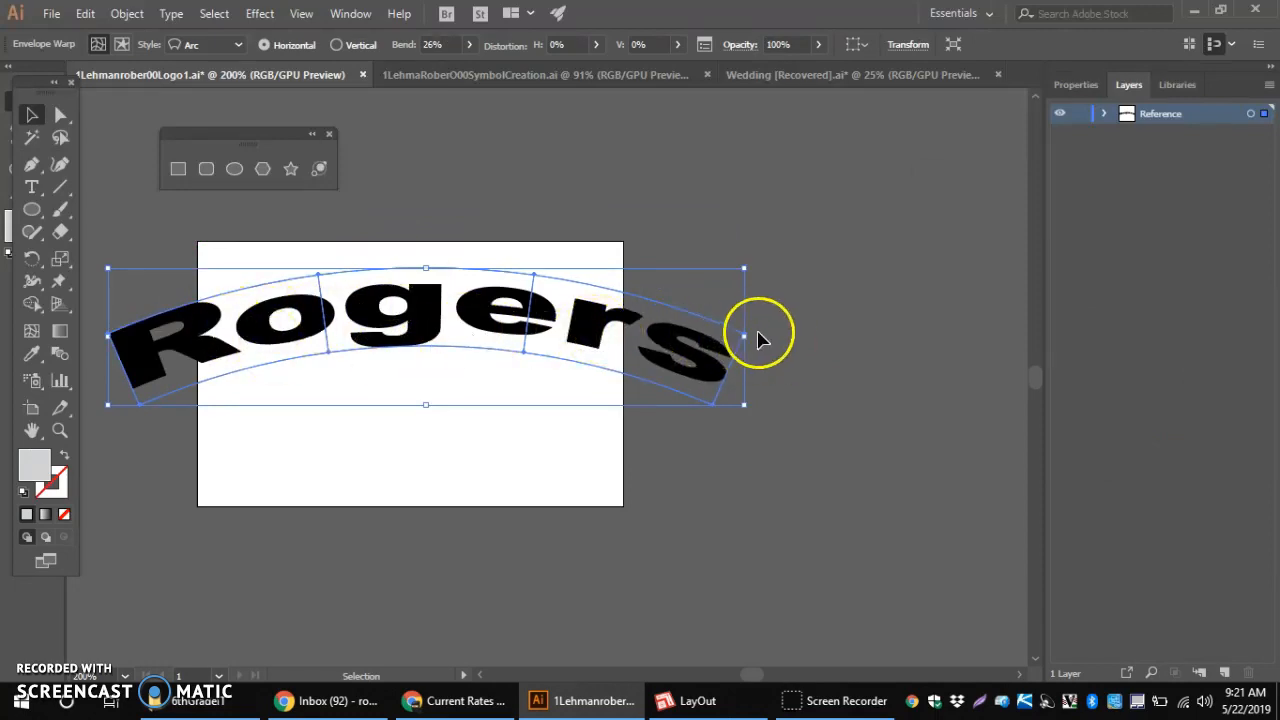
# Drag the warped word's right and left sides inward to fit the artboard, then deselect.
pyautogui.moveTo(743, 335); pyautogui.dragTo(600, 320)
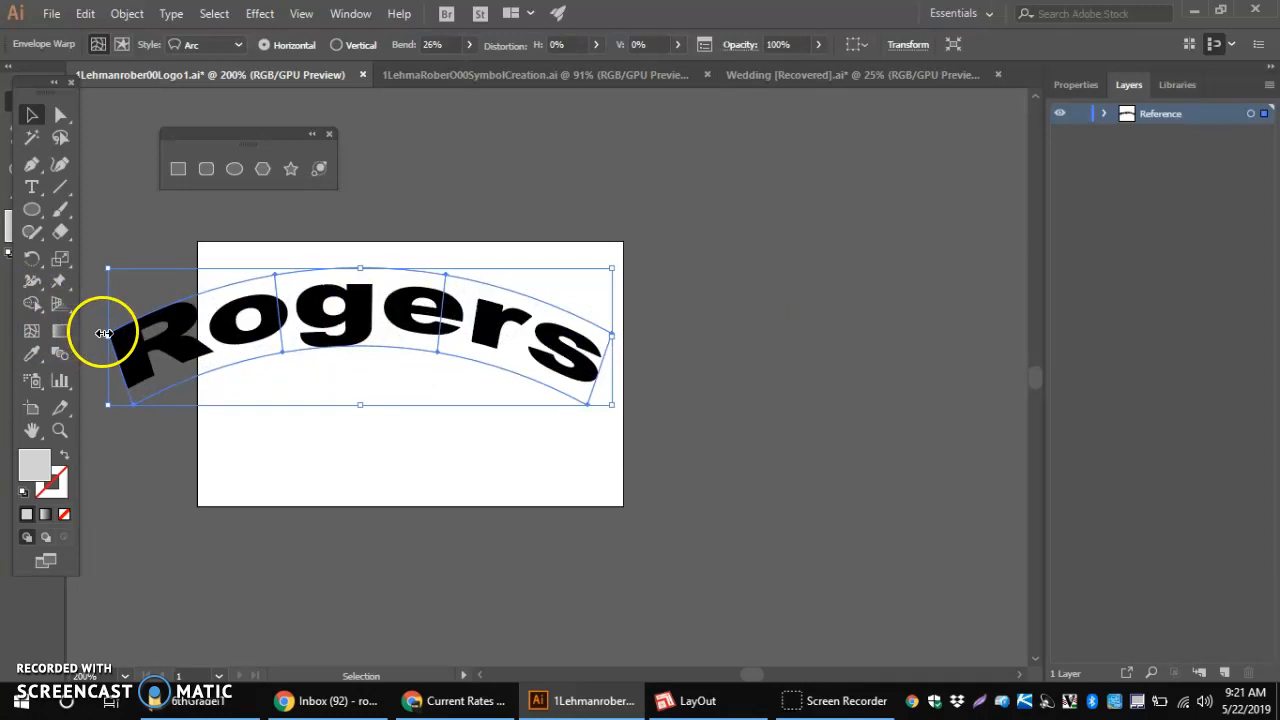
pyautogui.moveTo(105, 333); pyautogui.dragTo(220, 338)
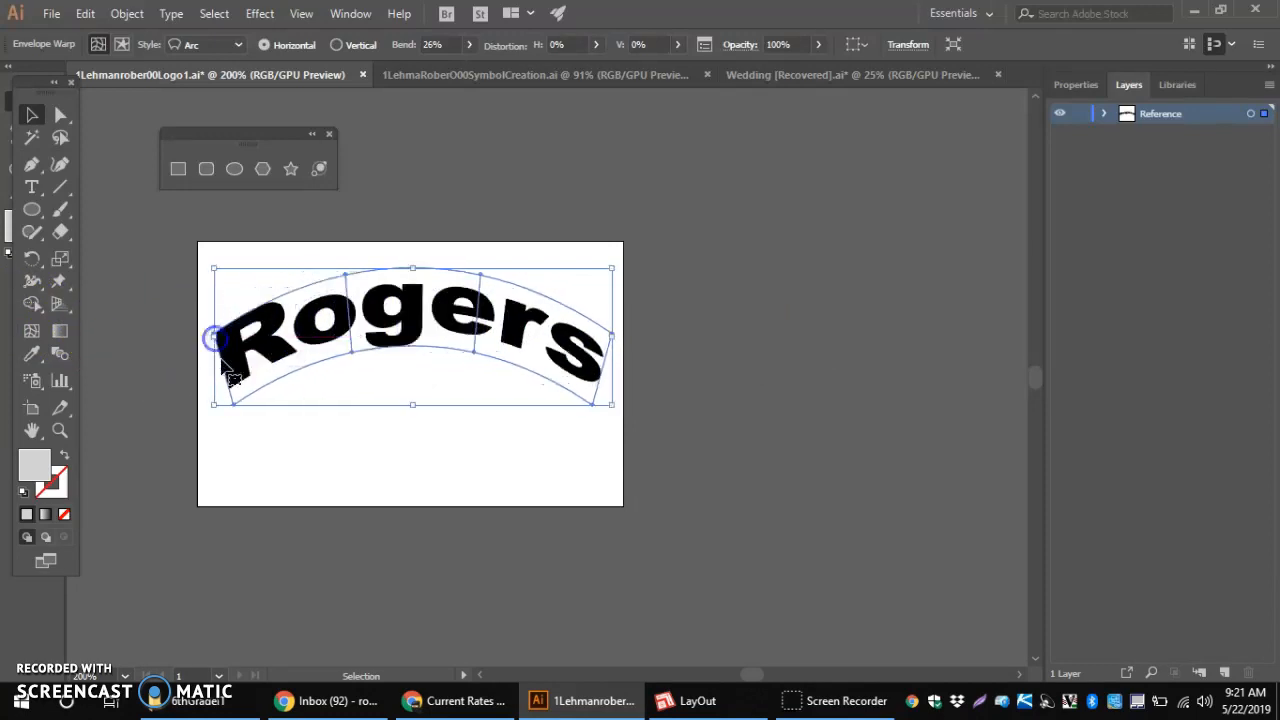
pyautogui.click(410, 443)
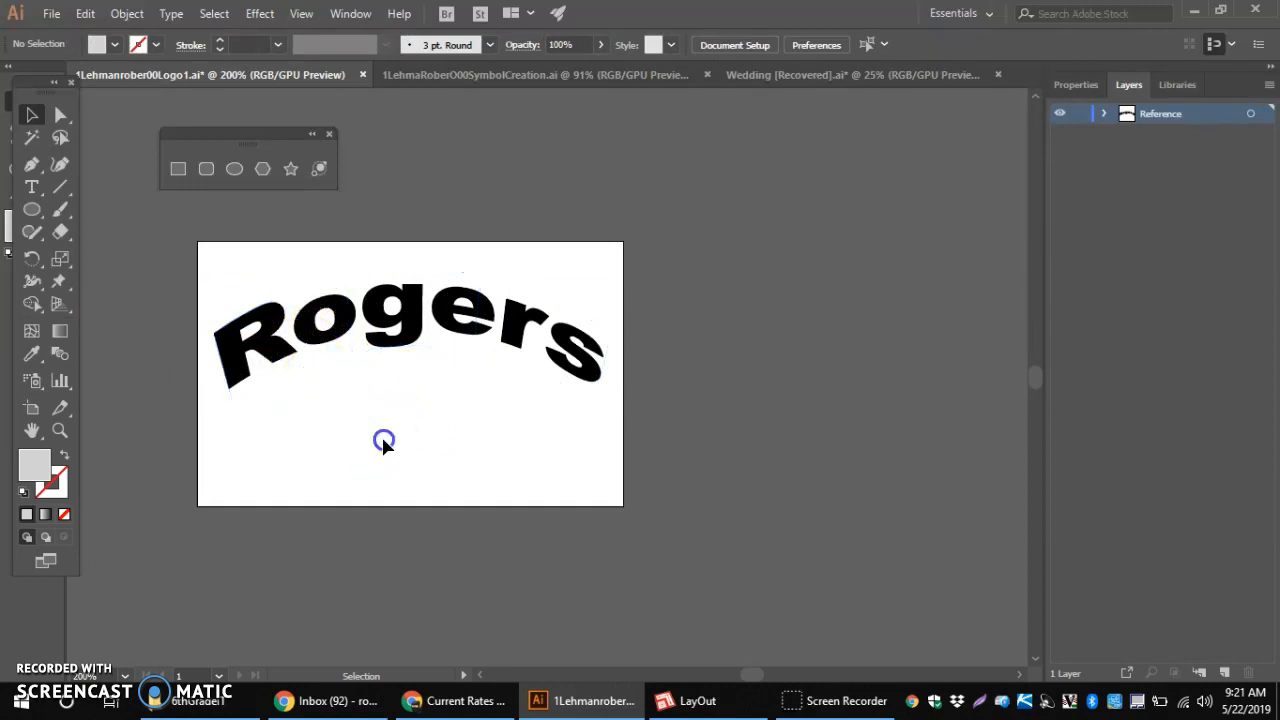
pyautogui.moveTo(305, 370)
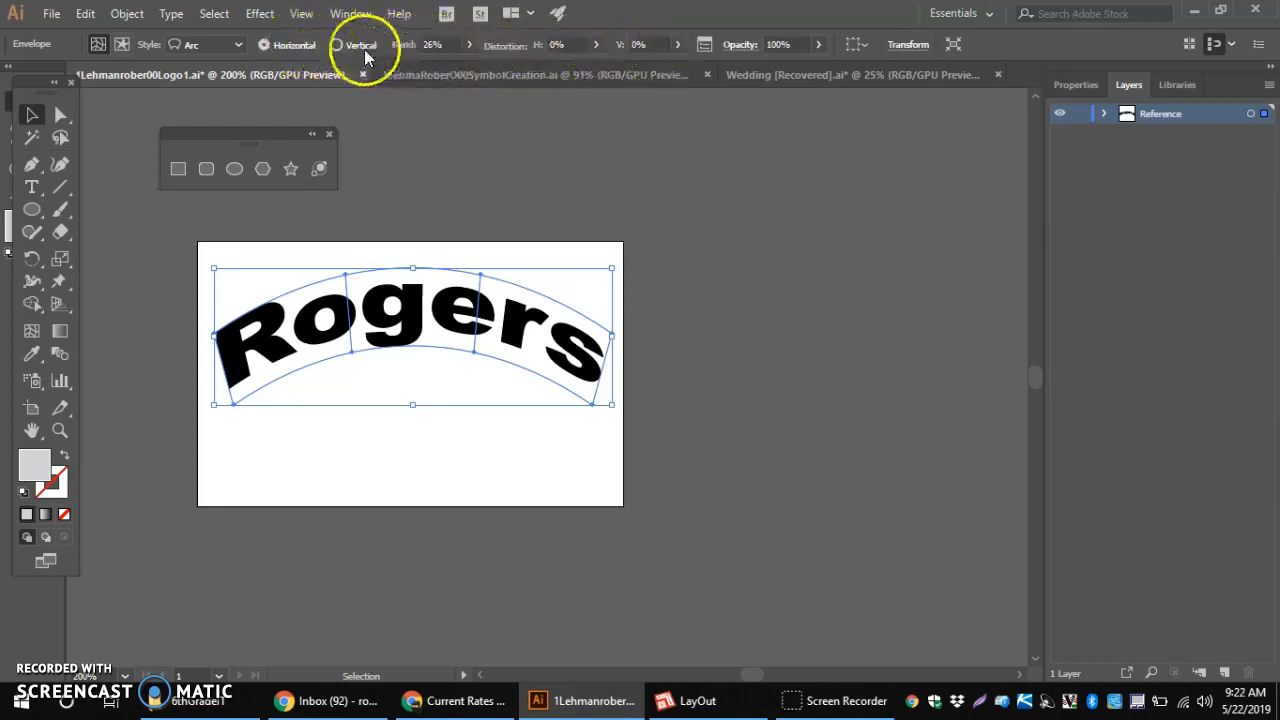
pyautogui.moveTo(120, 44)
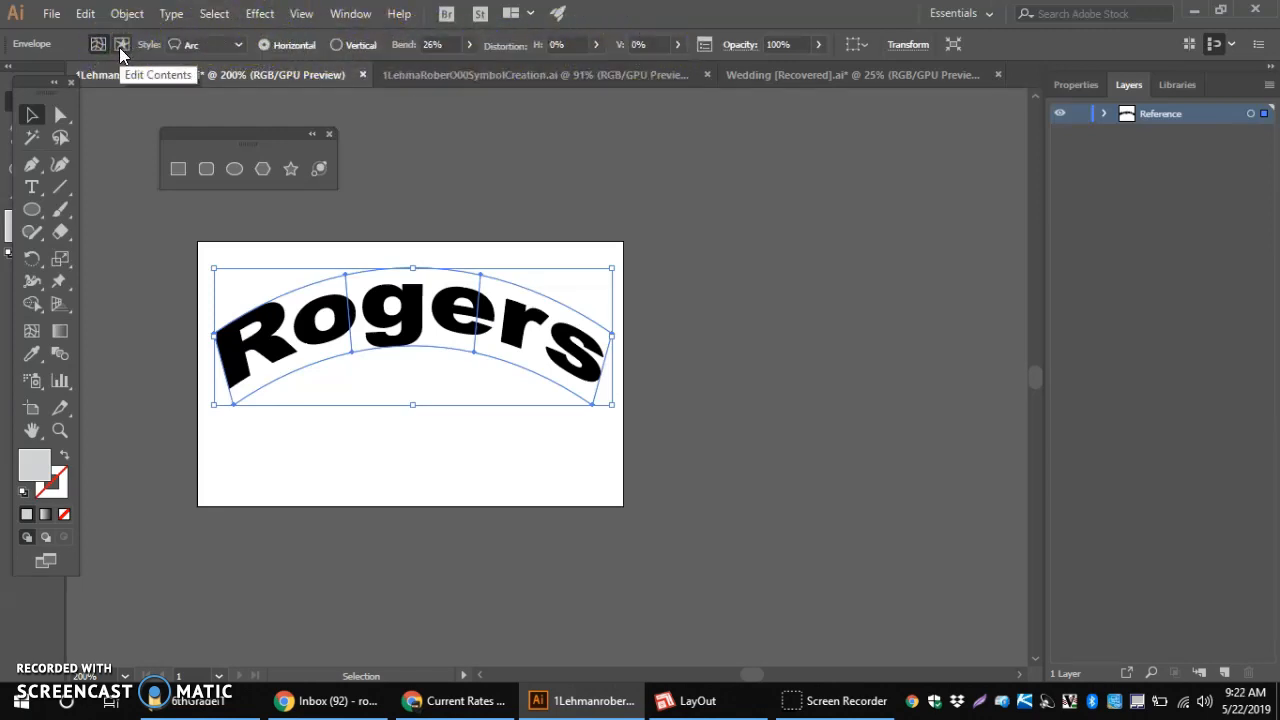
pyautogui.moveTo(121, 44)
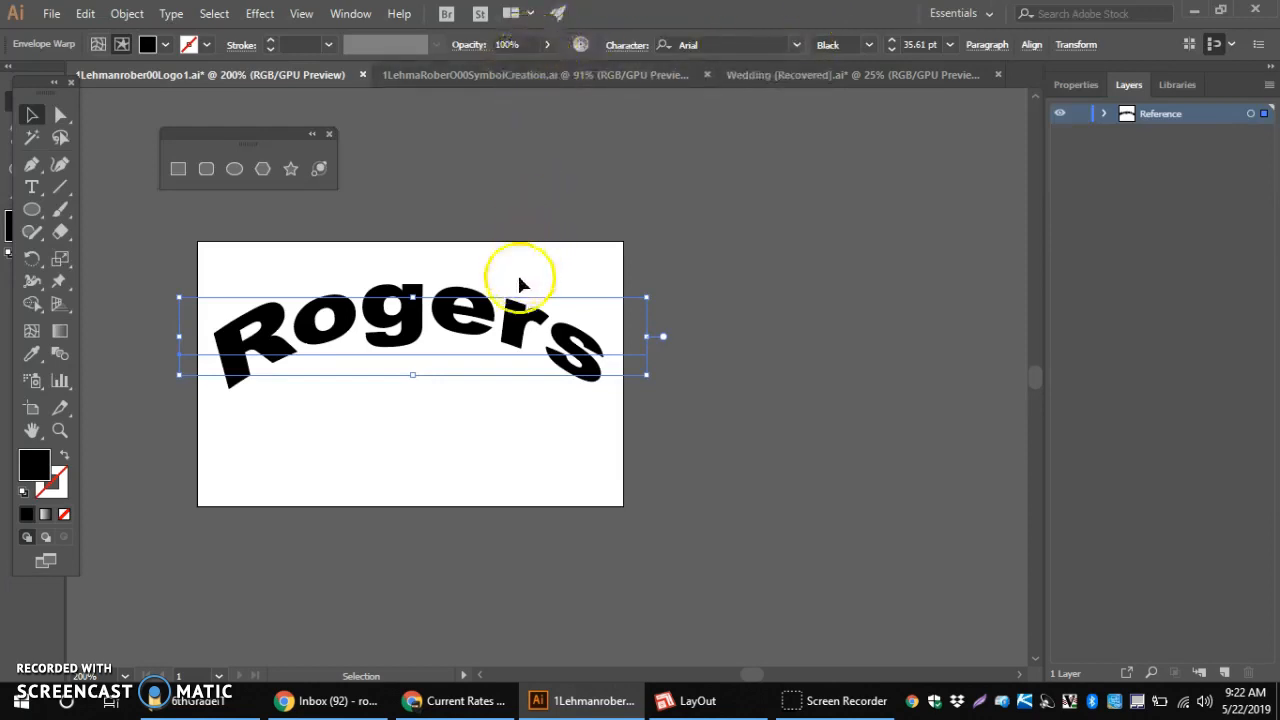
pyautogui.moveTo(398, 477)
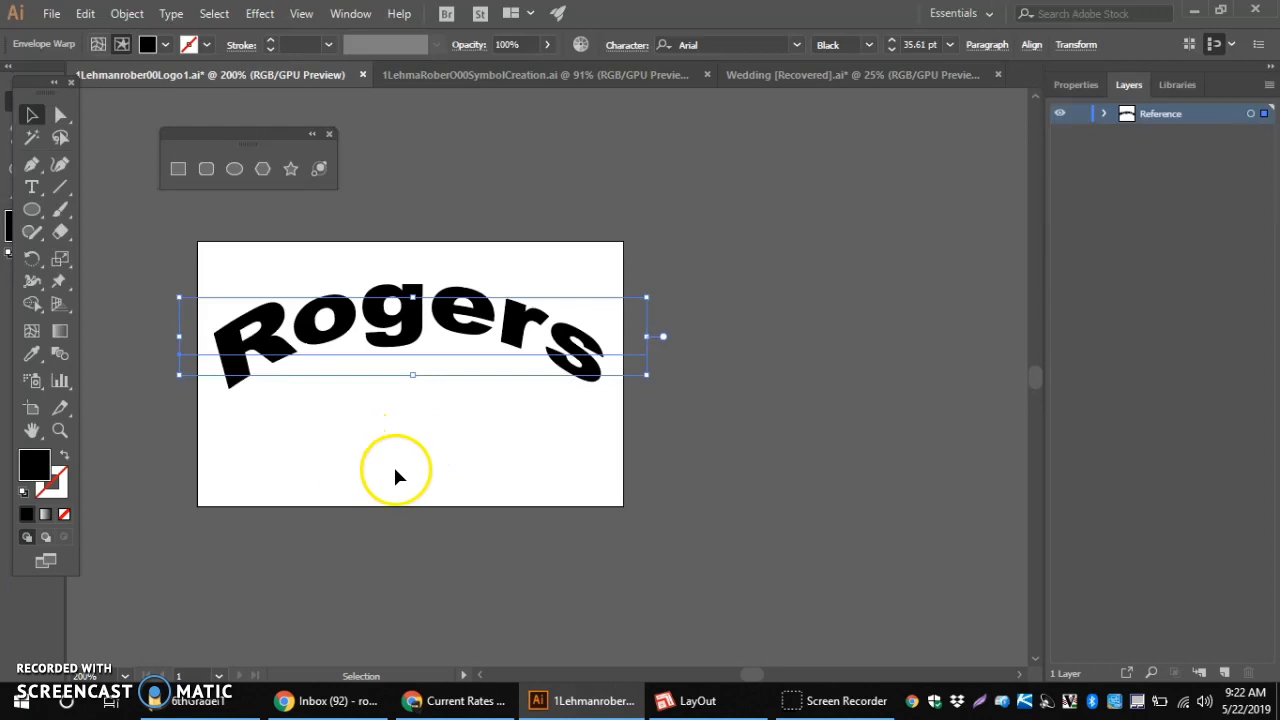
pyautogui.moveTo(345, 480)
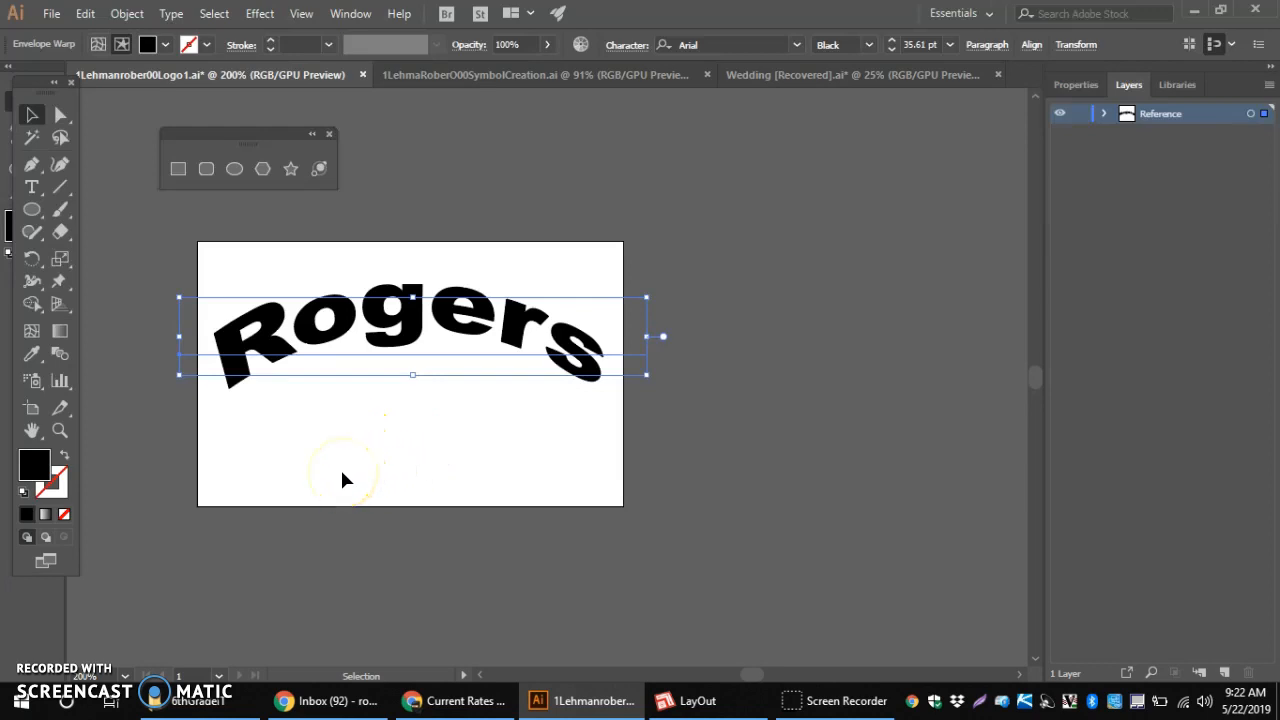